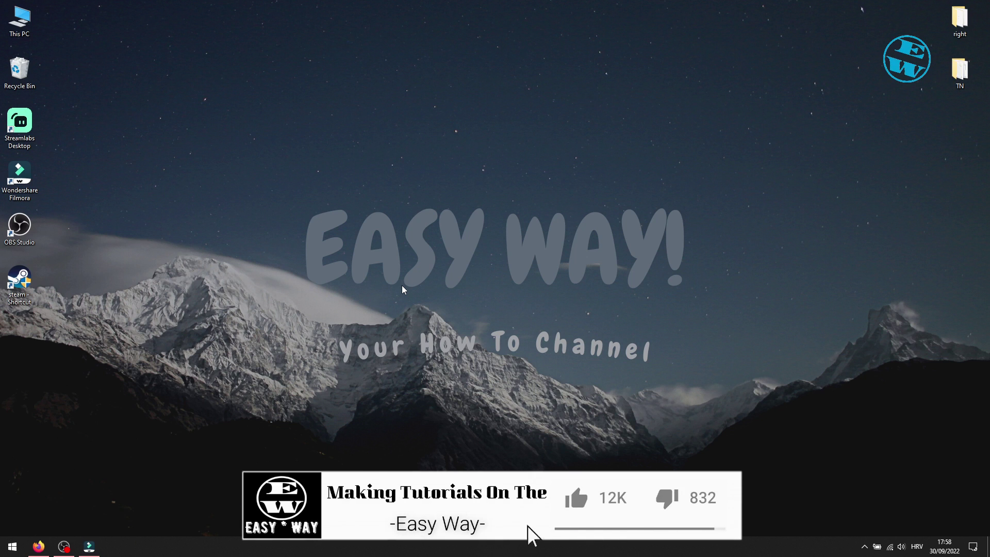
Bring up the Run dialog with 'prefetch' entered in its Open field.
{"action": "left_click", "coordinate": [581, 500]}
{"action": "type", "text": "prefetch"}
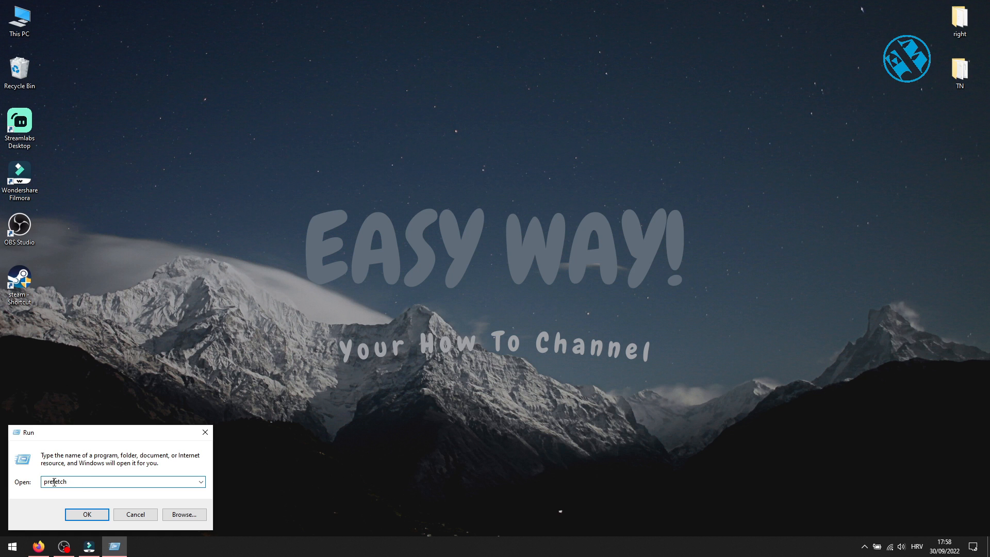
Delete every file in the Prefetch folder, skipping the one file still in use.
{"action": "left_click", "coordinate": [87, 514]}
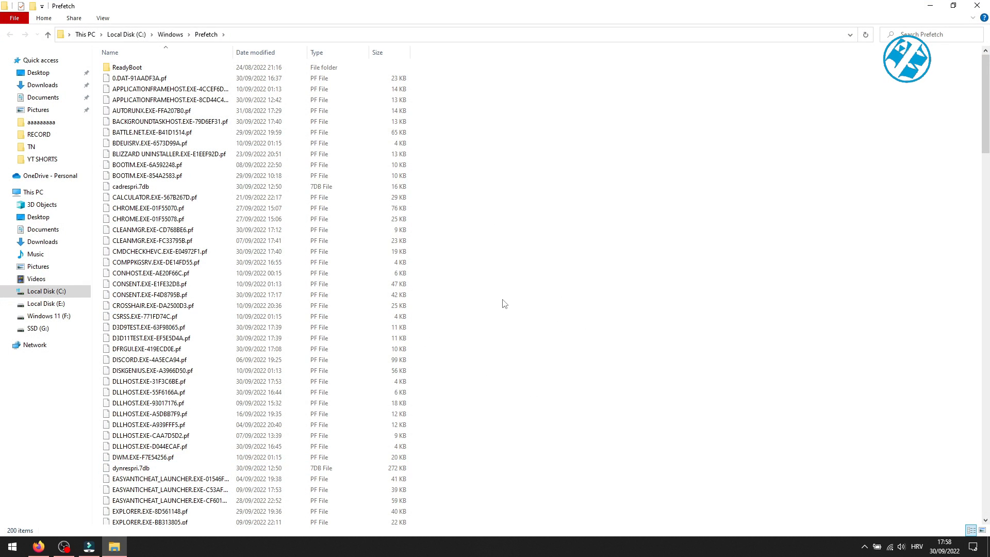
{"action": "mouse_move", "coordinate": [527, 288]}
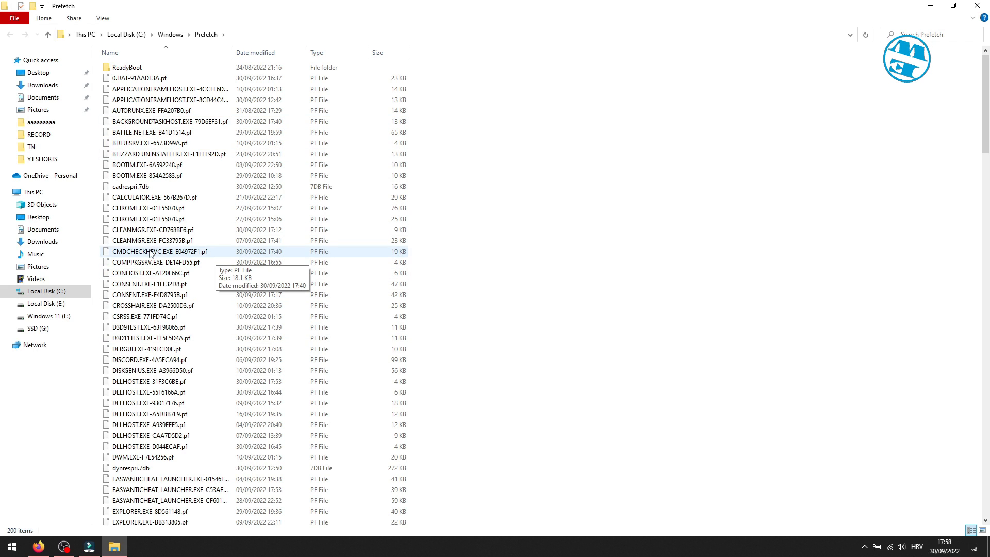
{"action": "left_click", "coordinate": [149, 251]}
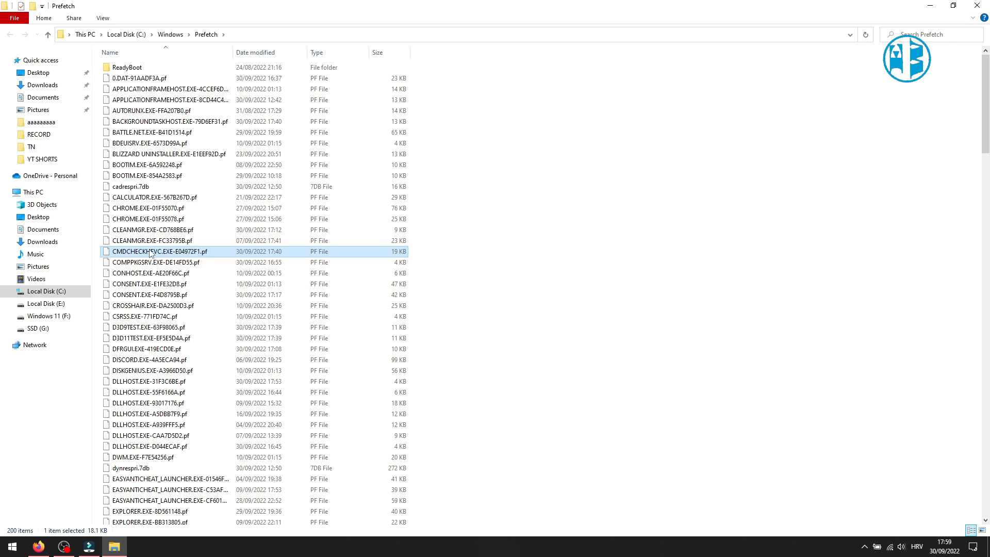
{"action": "key", "text": "ctrl+a"}
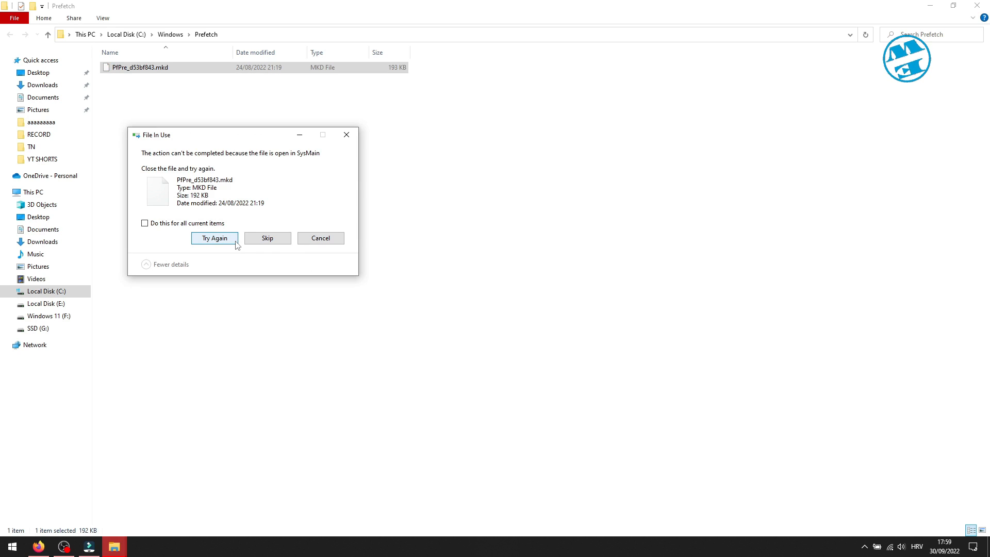
{"action": "left_click", "coordinate": [214, 238]}
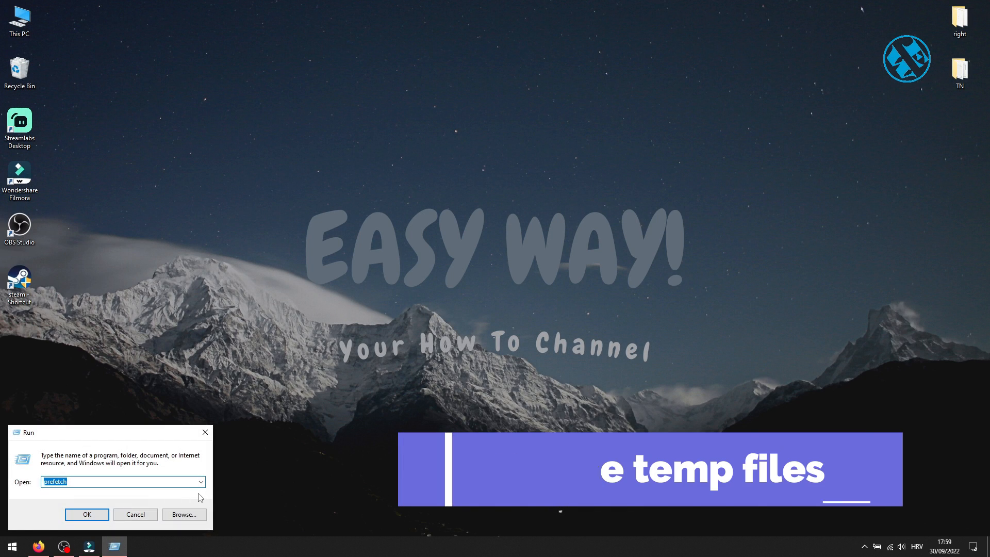
Open the Windows Temp folder from the Run history, granting permanent access.
{"action": "left_click", "coordinate": [200, 482]}
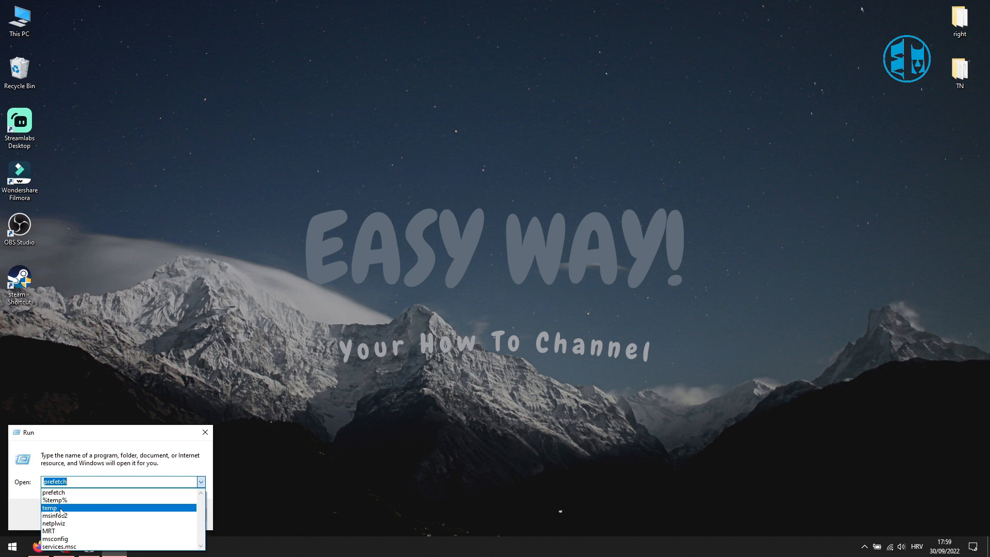
{"action": "left_click", "coordinate": [52, 507]}
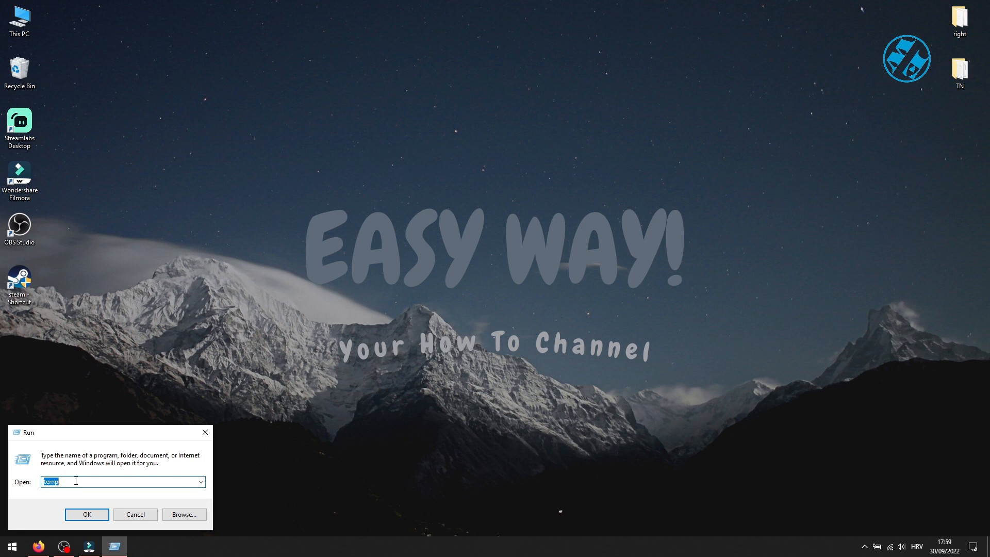
{"action": "left_click", "coordinate": [87, 514]}
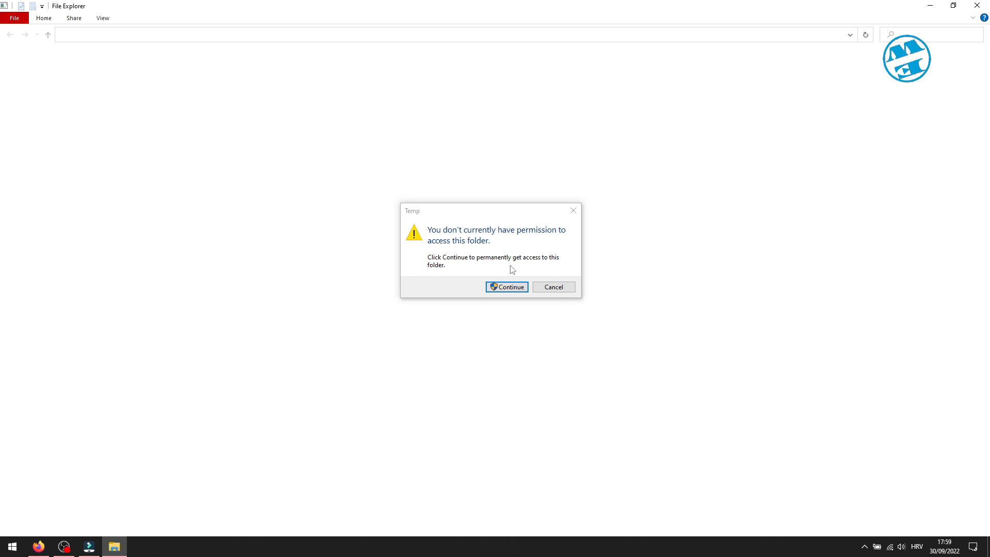
{"action": "left_click", "coordinate": [506, 287]}
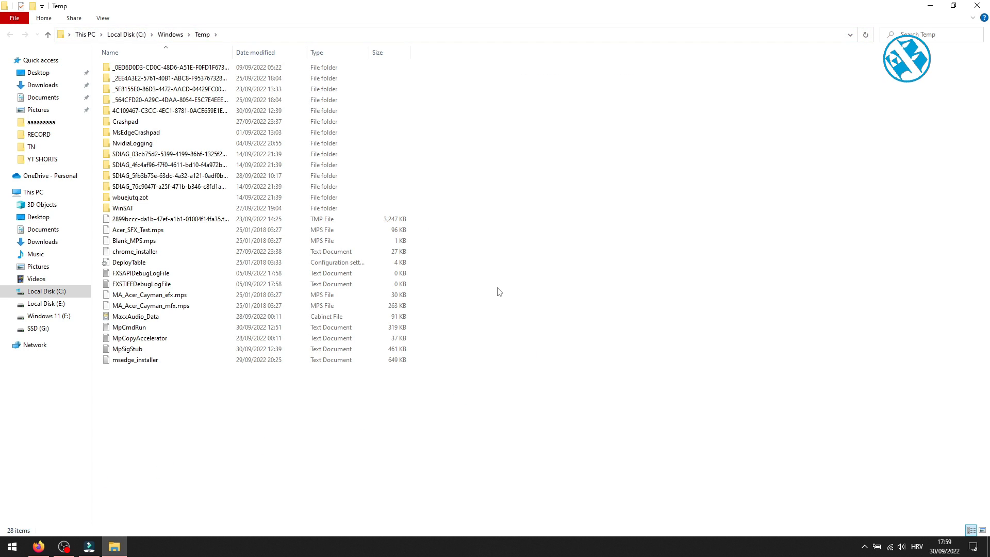
{"action": "mouse_move", "coordinate": [263, 208]}
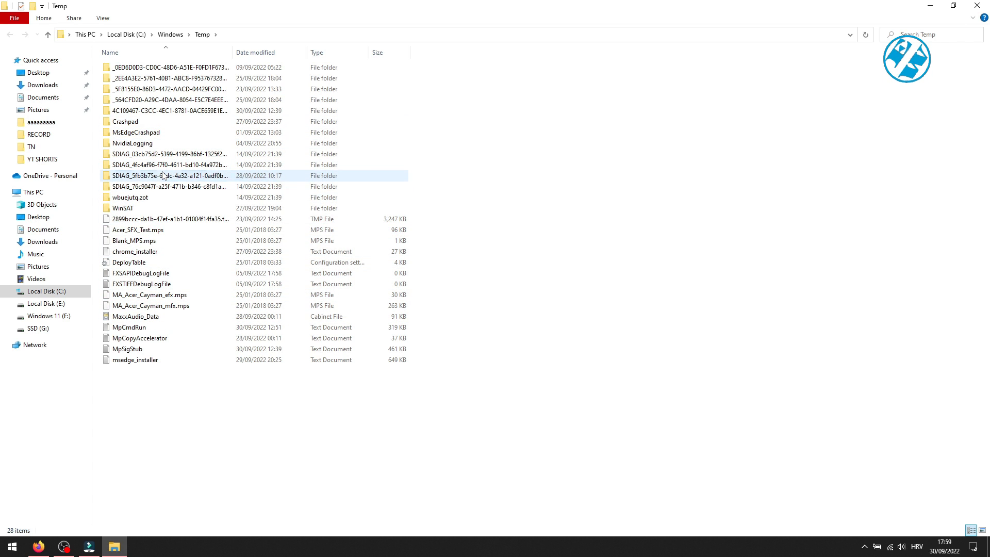
Delete all Temp items, approving protected folders and skipping in-use FXSAPI and FXSTIFF logs.
{"action": "left_click", "coordinate": [149, 175]}
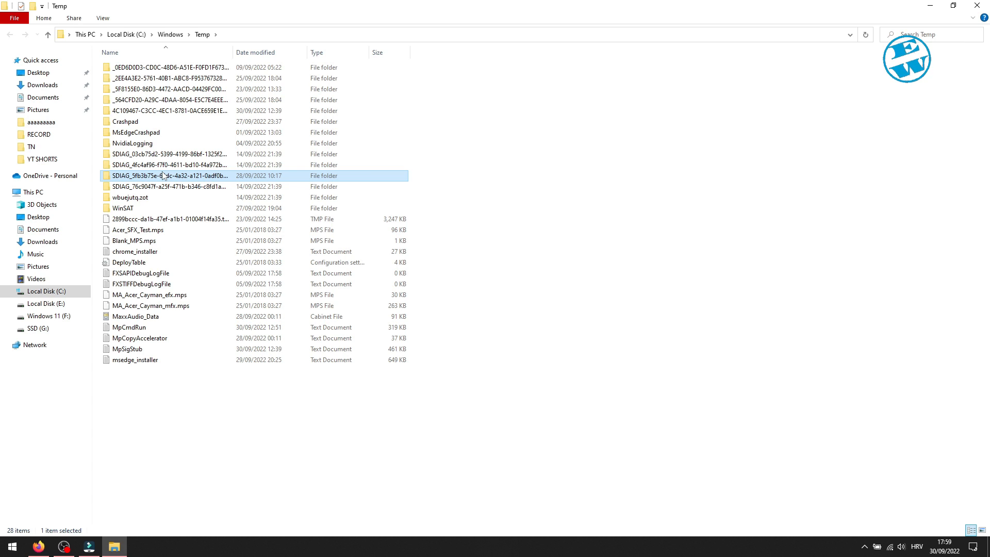
{"action": "key", "text": "ctrl+a"}
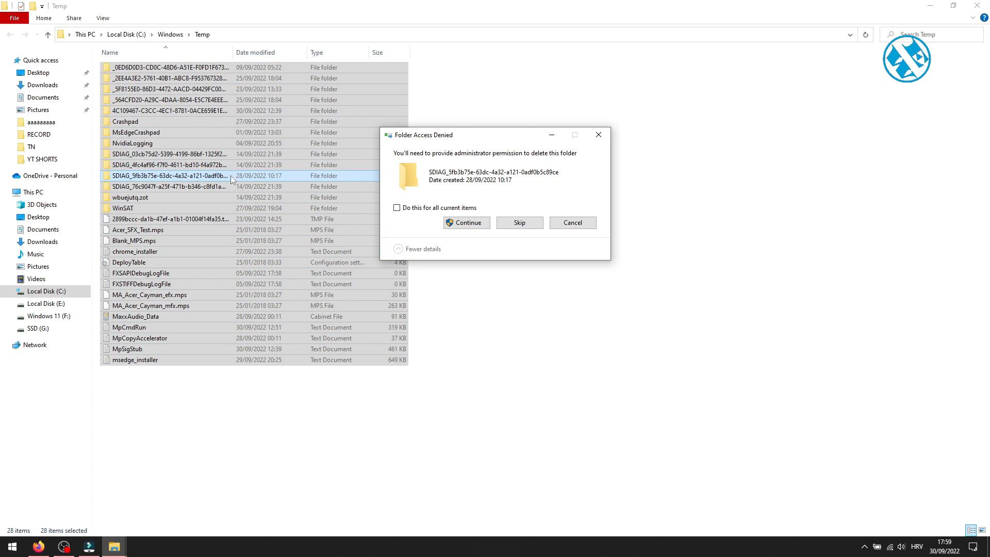
{"action": "left_click", "coordinate": [466, 222]}
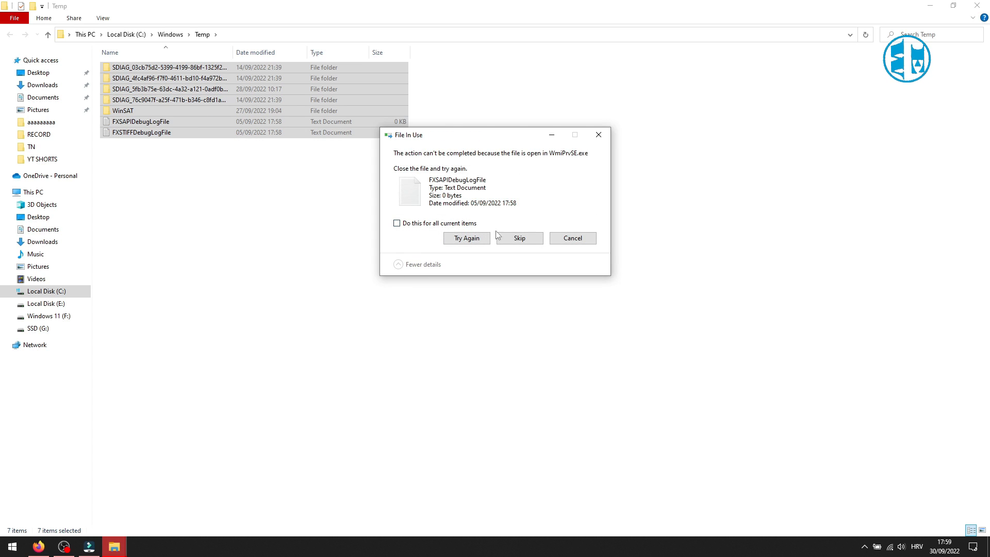
{"action": "left_click", "coordinate": [519, 238]}
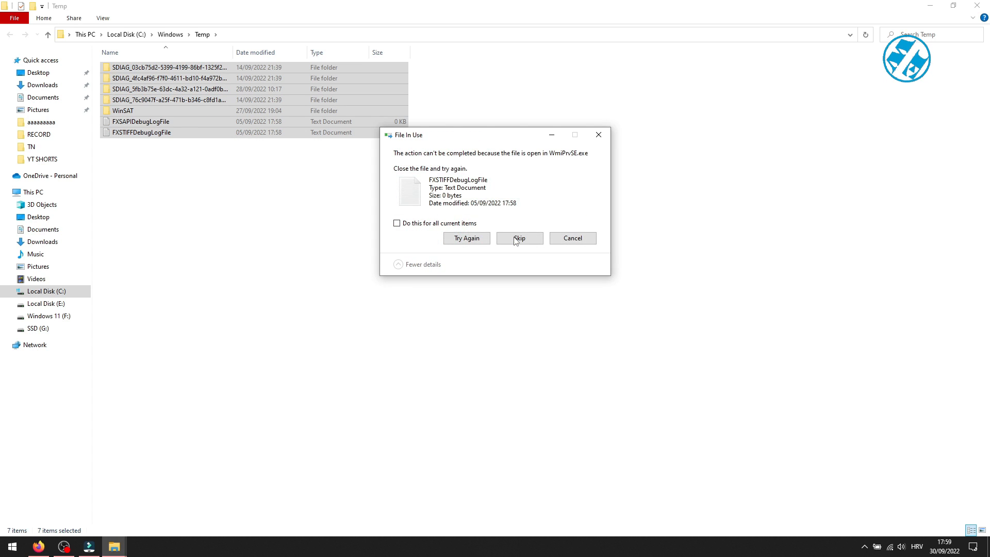
{"action": "left_click", "coordinate": [519, 238]}
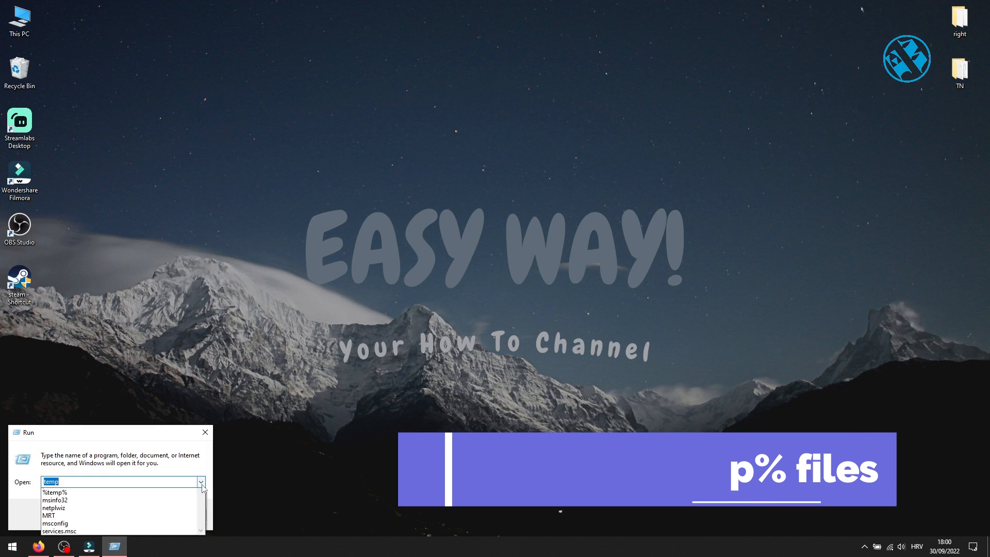
Open %temp% from the Run history and delete all user temp files.
{"action": "left_click", "coordinate": [55, 492]}
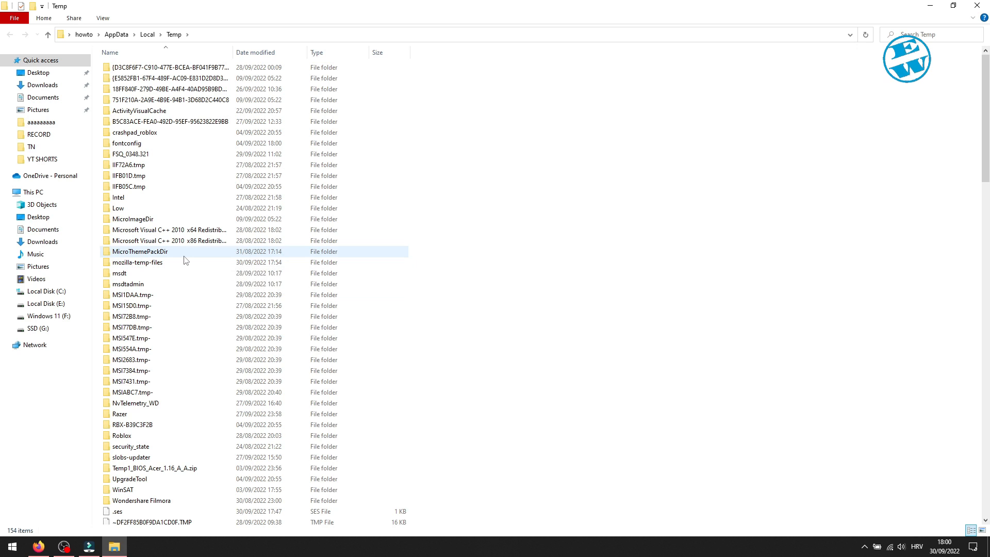
{"action": "key", "text": "ctrl+a"}
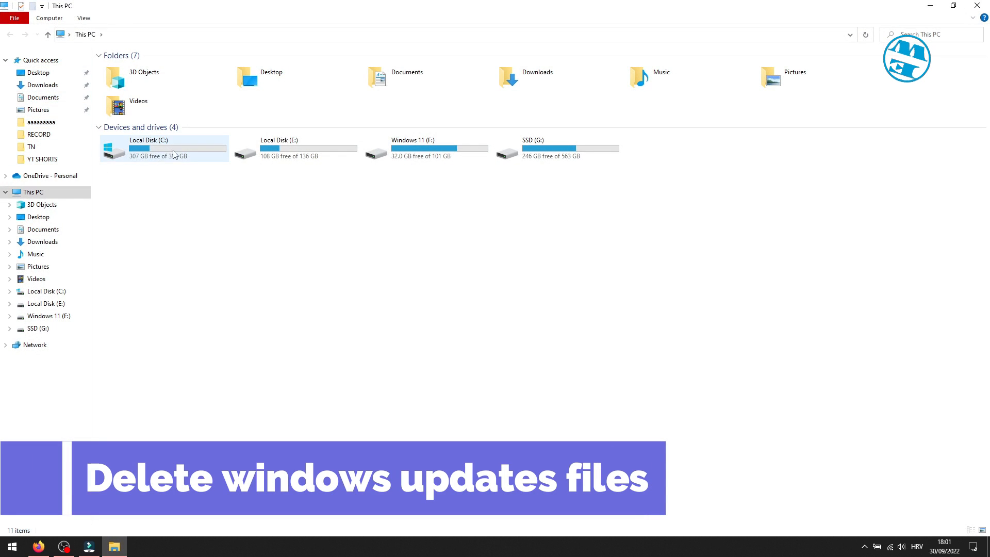
Go to C:\Windows\SoftwareDistribution\Download and select all update files for deletion.
{"action": "double_click", "coordinate": [149, 147]}
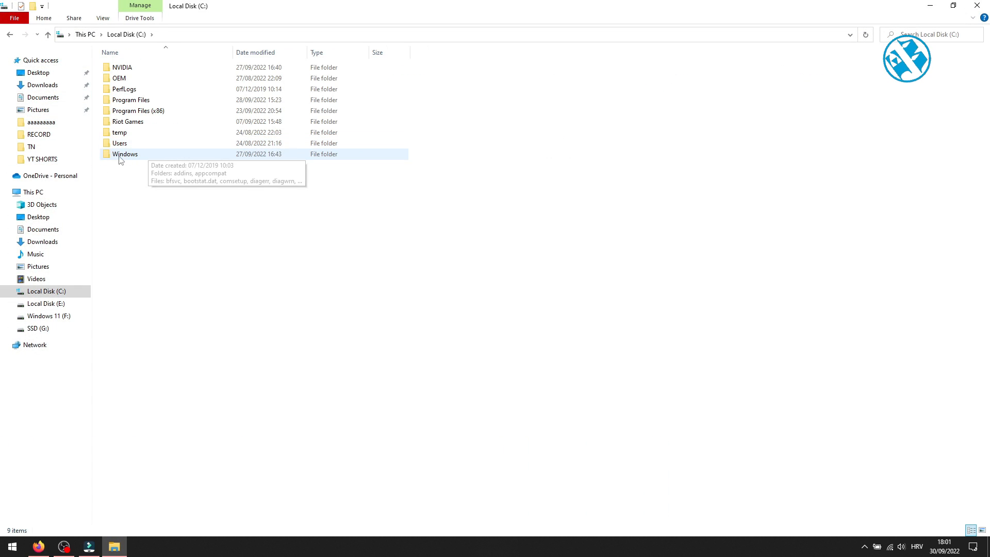
{"action": "double_click", "coordinate": [125, 154]}
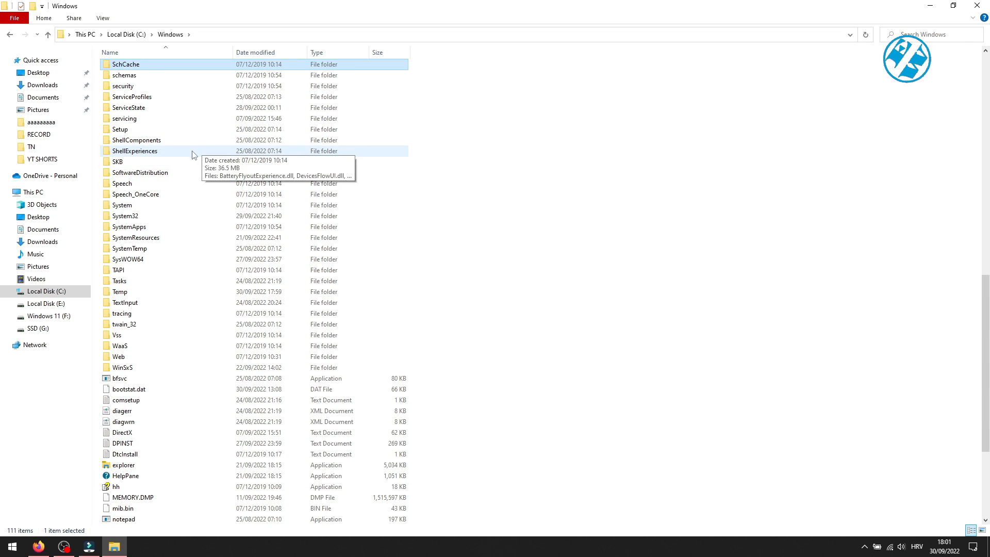
{"action": "double_click", "coordinate": [139, 173]}
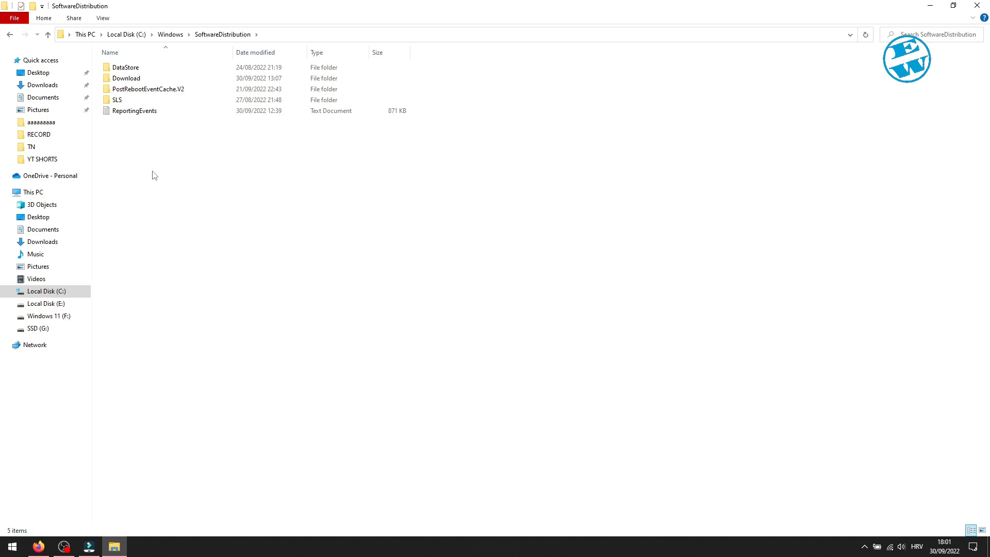
{"action": "left_click", "coordinate": [126, 77]}
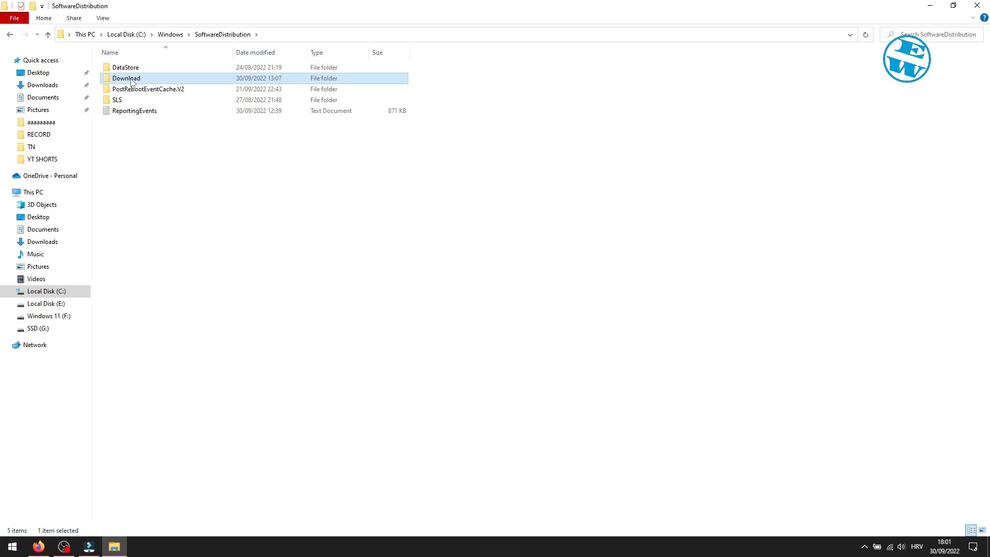
{"action": "double_click", "coordinate": [126, 78]}
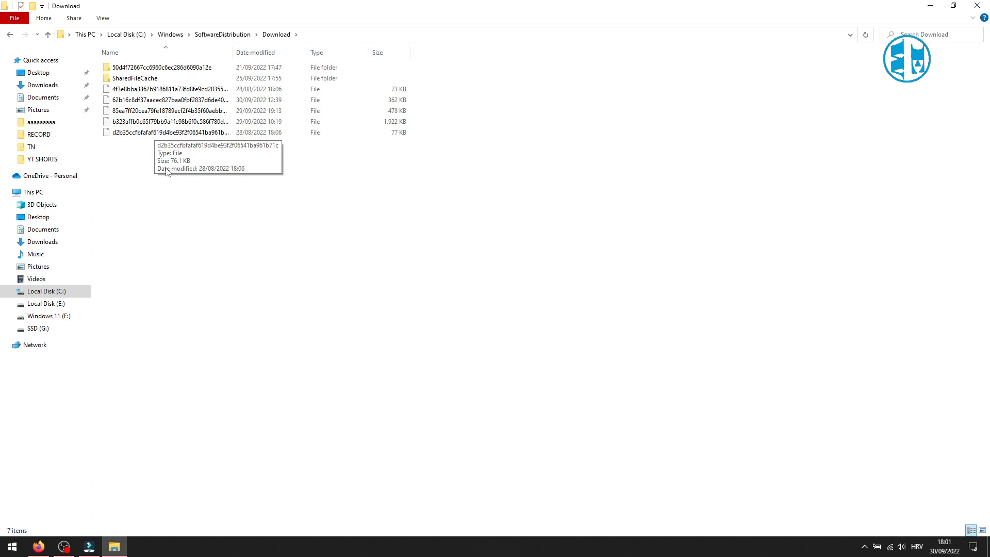
{"action": "mouse_move", "coordinate": [226, 184]}
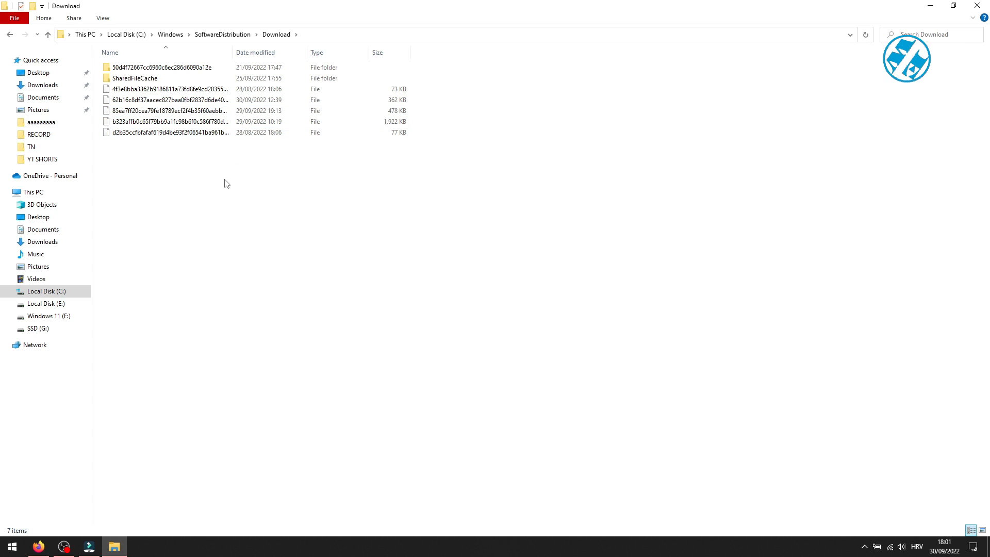
{"action": "left_click_drag", "start_coordinate": [215, 155], "coordinate": [248, 177]}
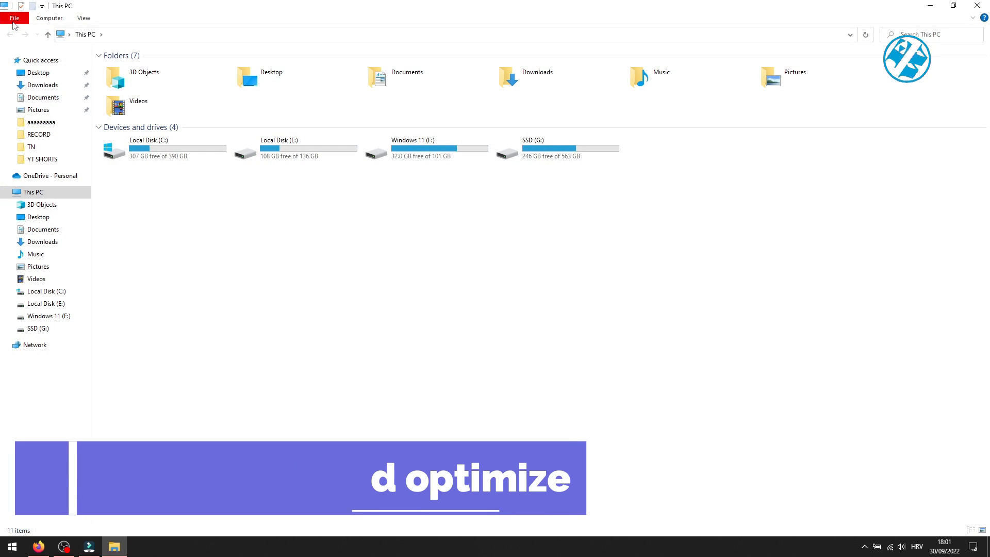
From drive C's Properties Tools tab, open Optimize Drives and optimize drive C.
{"action": "right_click", "coordinate": [150, 146]}
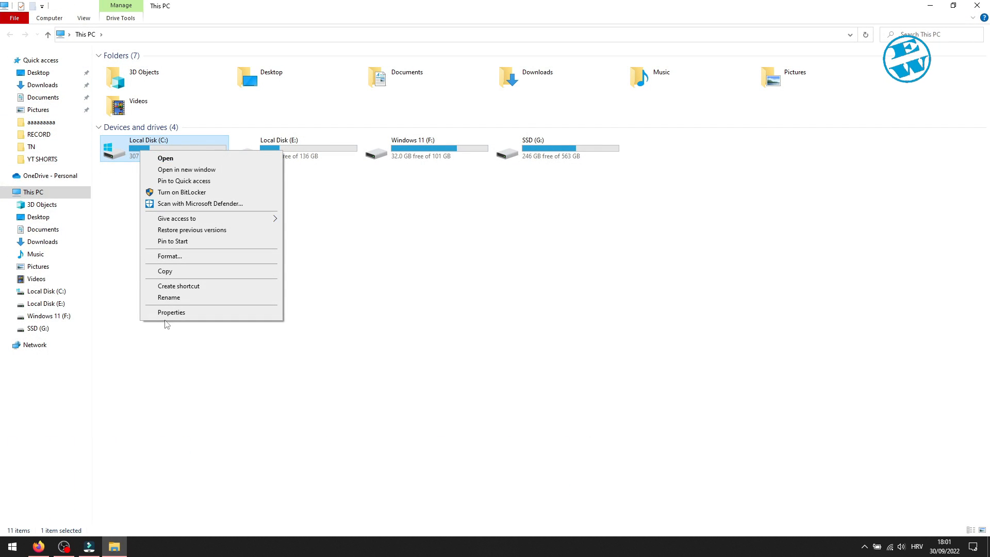
{"action": "left_click", "coordinate": [171, 312]}
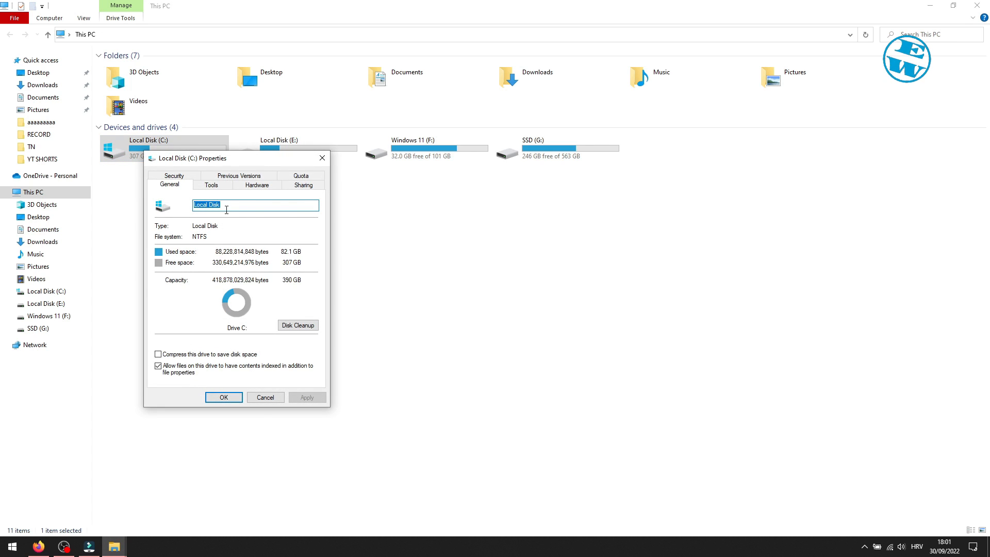
{"action": "left_click", "coordinate": [211, 184]}
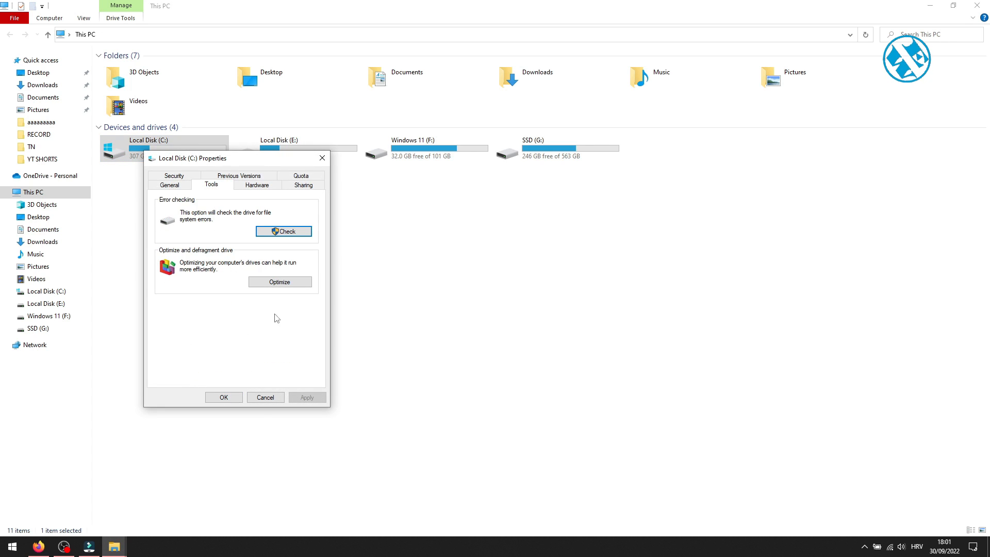
{"action": "left_click", "coordinate": [279, 282]}
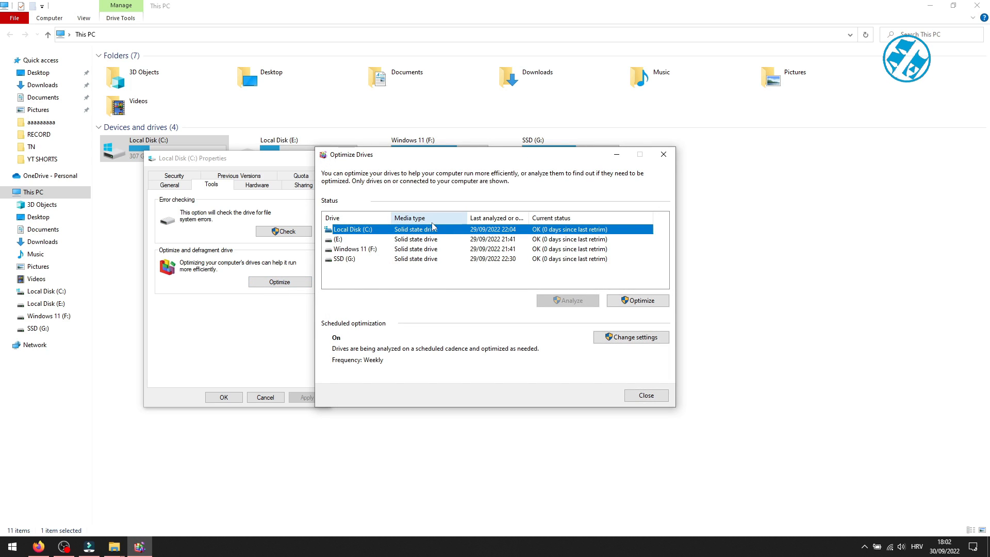
{"action": "left_click", "coordinate": [415, 249]}
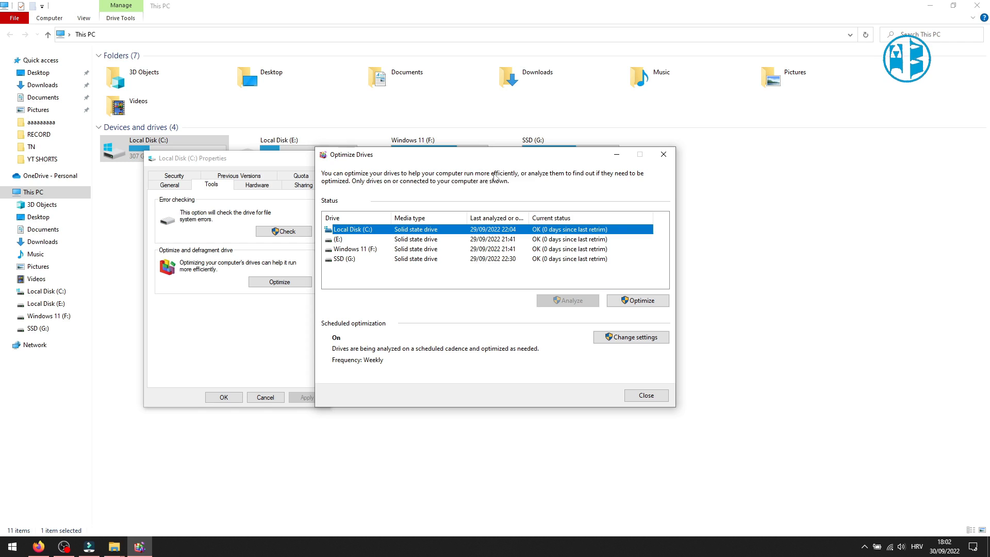
{"action": "mouse_move", "coordinate": [512, 200]}
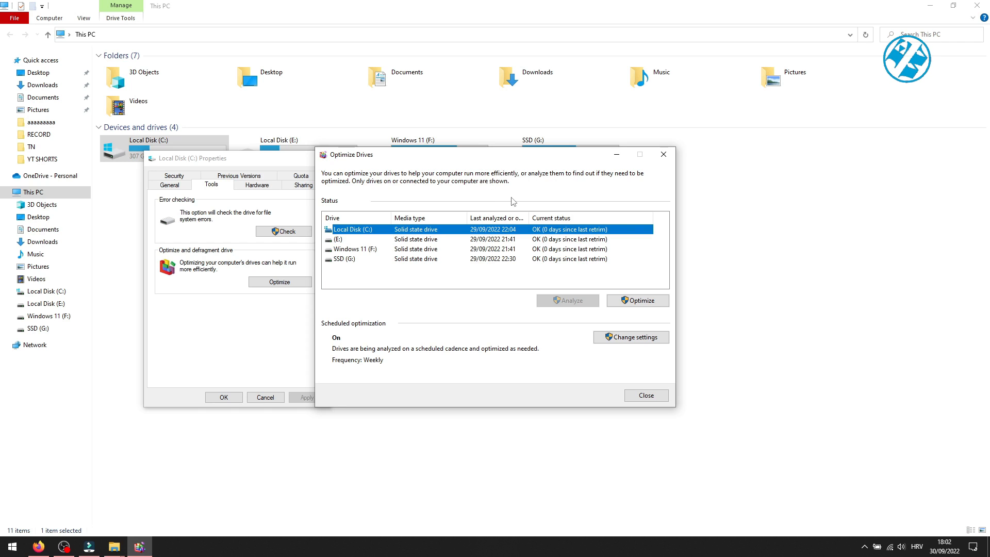
{"action": "mouse_move", "coordinate": [459, 317]}
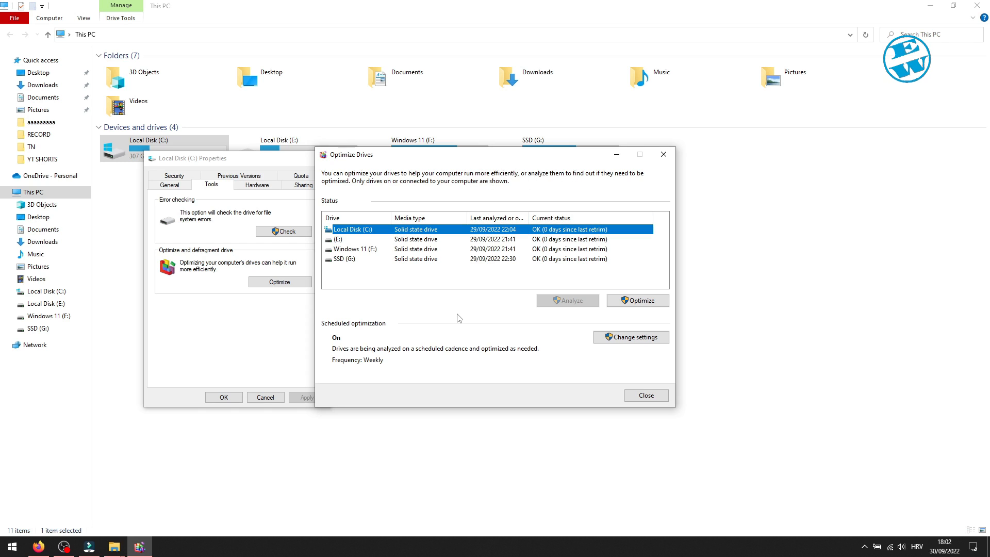
{"action": "mouse_move", "coordinate": [416, 270]}
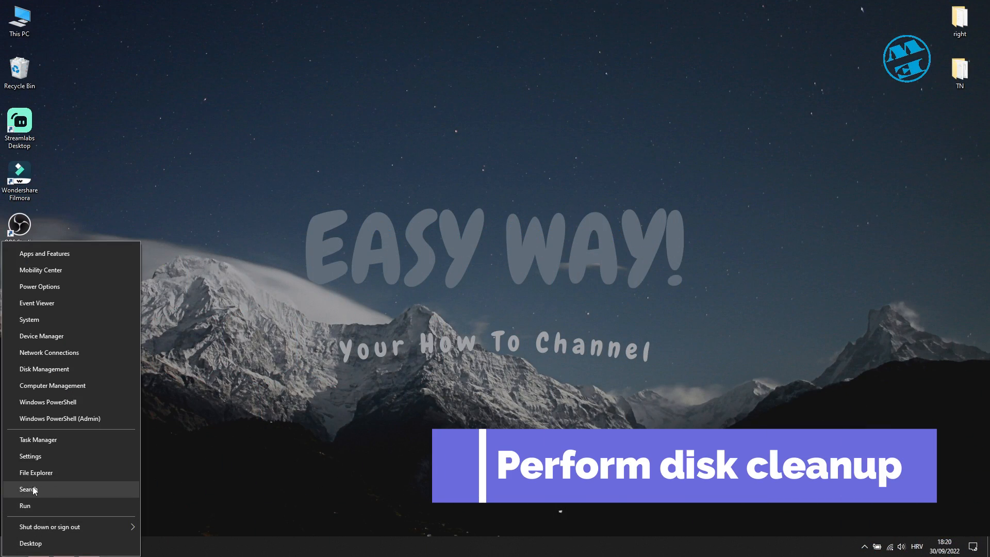
Launch Disk Cleanup from search and scan Local Disk (C:).
{"action": "left_click", "coordinate": [24, 489]}
{"action": "type", "text": "disk"}
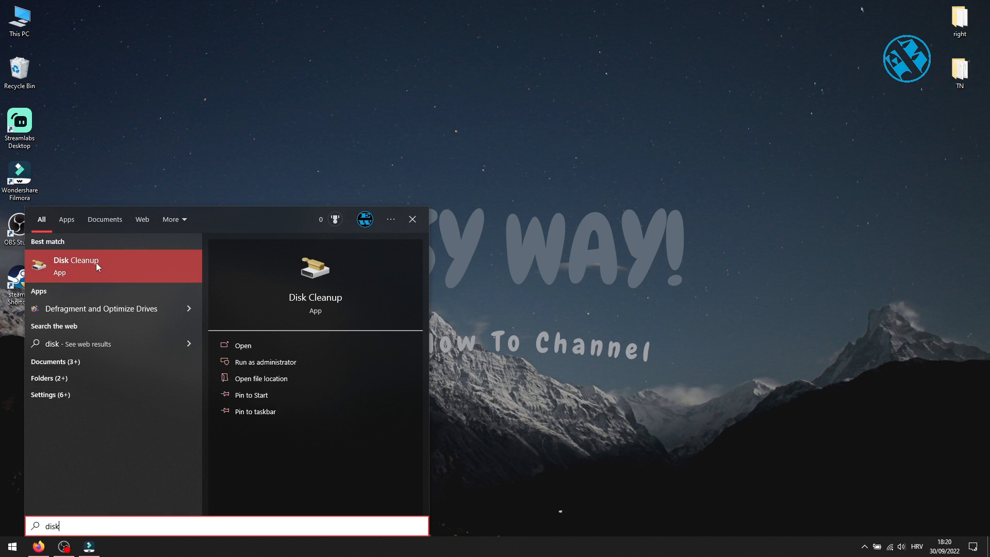
{"action": "left_click", "coordinate": [77, 266]}
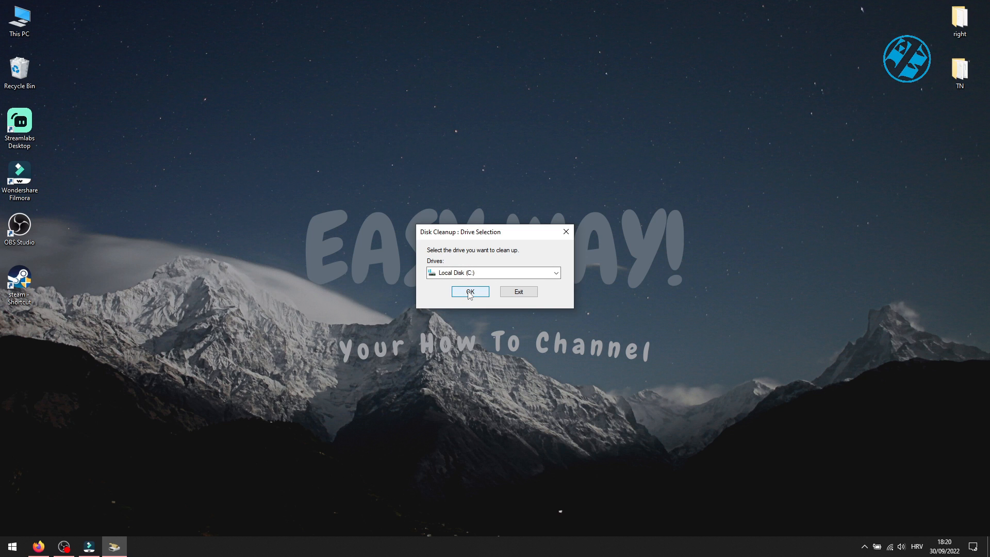
{"action": "left_click", "coordinate": [469, 291]}
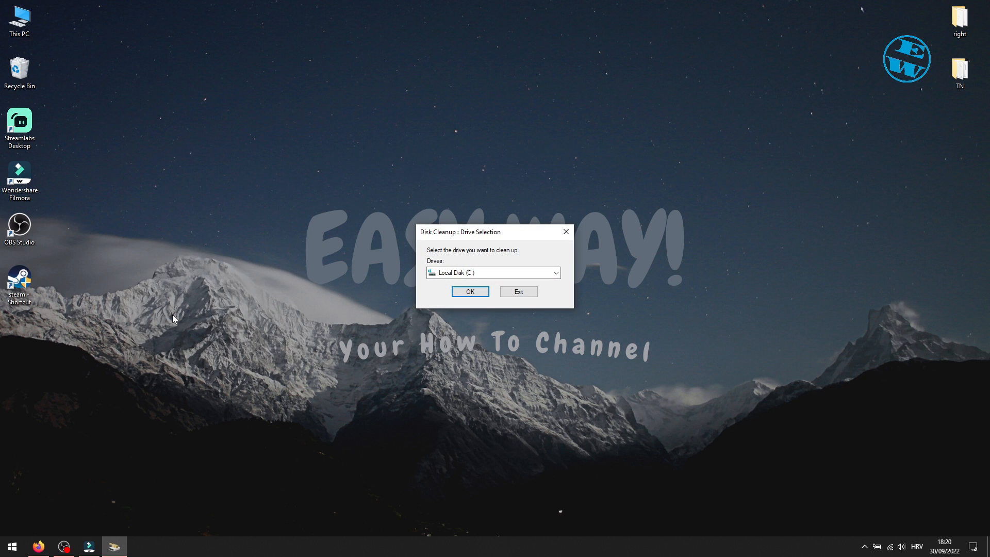
{"action": "left_click", "coordinate": [470, 291]}
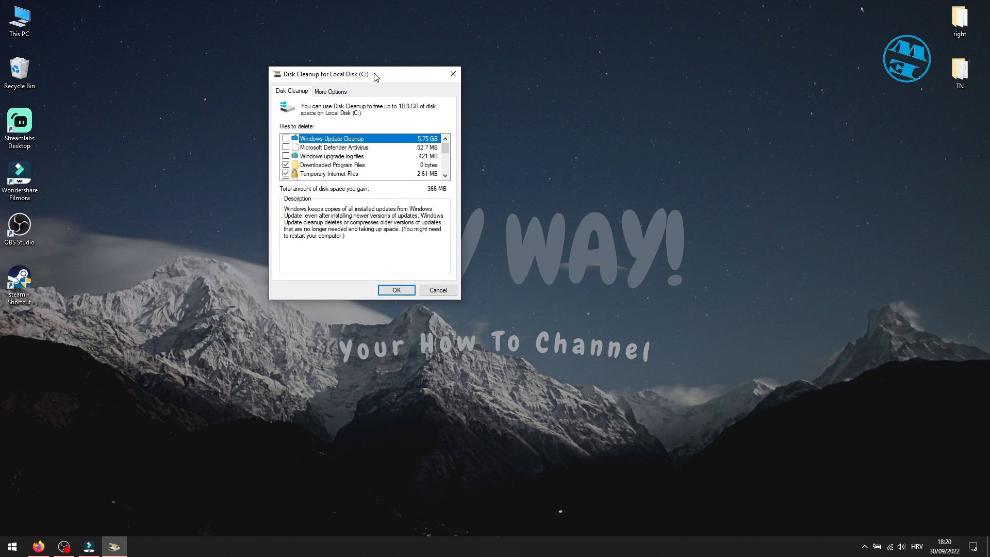
{"action": "mouse_move", "coordinate": [374, 95]}
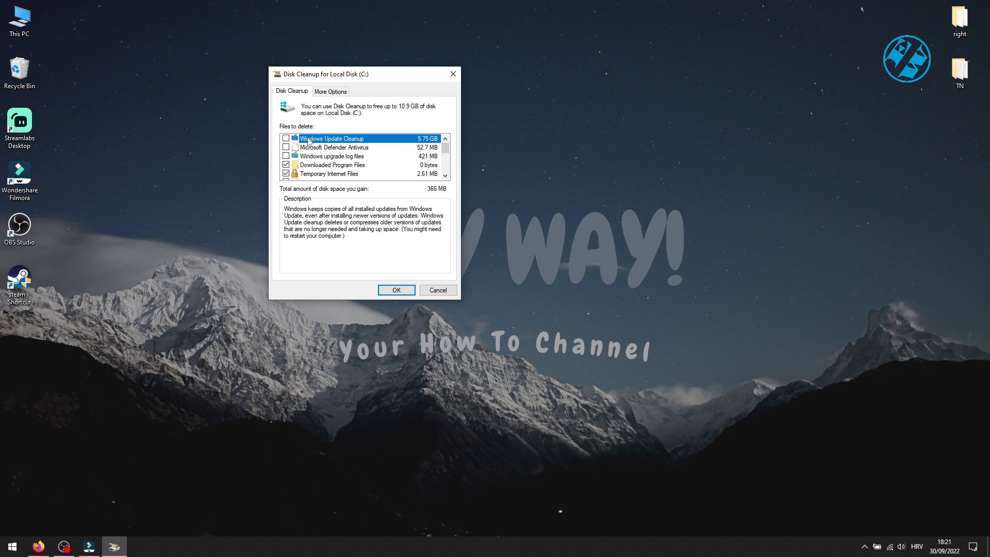
Tick Windows Update Cleanup and other categories, then permanently delete about 10.9 GB.
{"action": "left_click", "coordinate": [286, 138]}
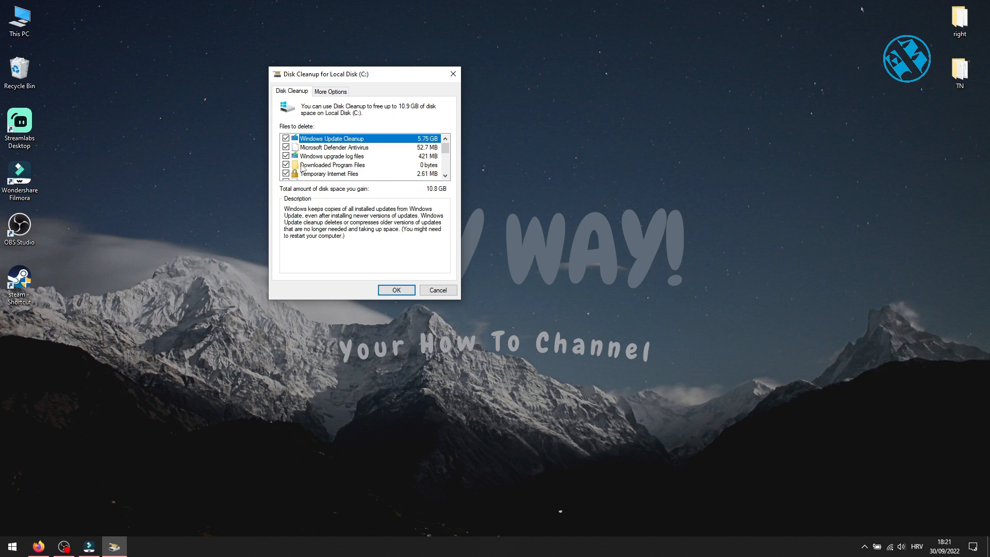
{"action": "scroll", "scroll_direction": "down", "scroll_amount": 3}
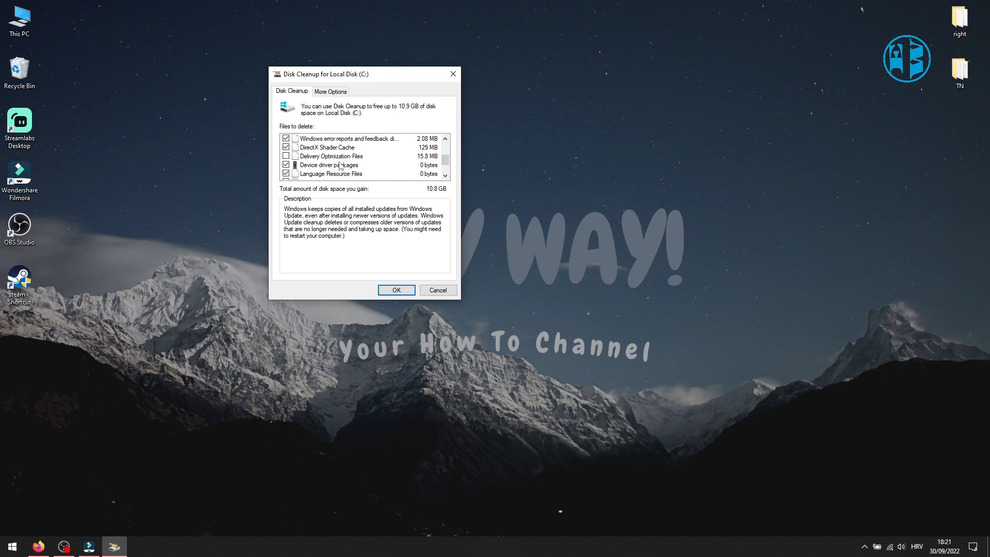
{"action": "scroll", "scroll_direction": "down", "scroll_amount": 3}
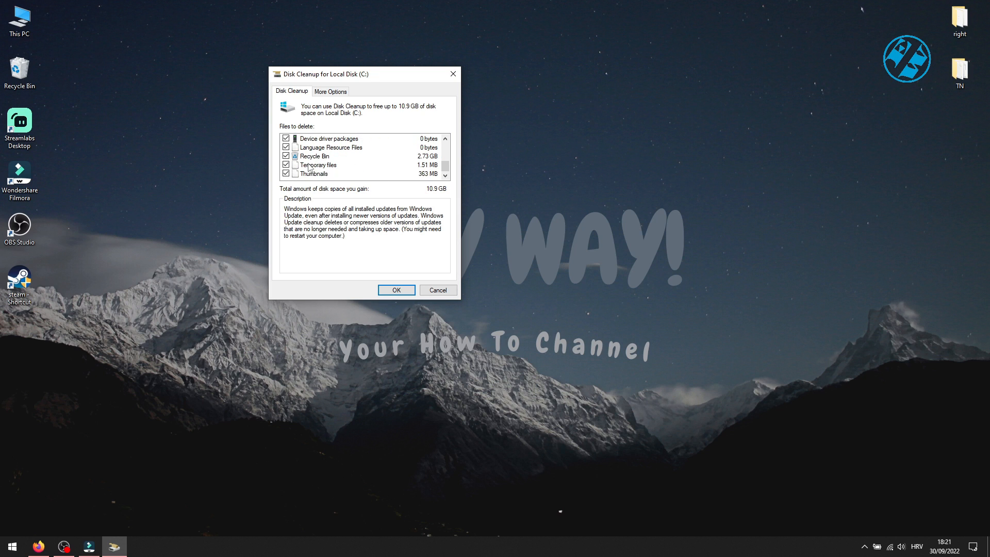
{"action": "mouse_move", "coordinate": [409, 190]}
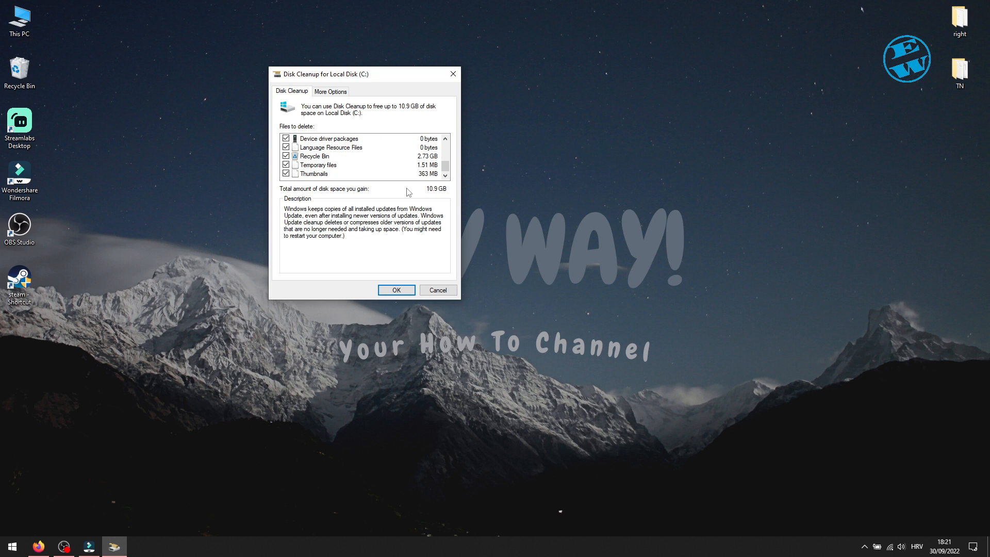
{"action": "left_click", "coordinate": [396, 290]}
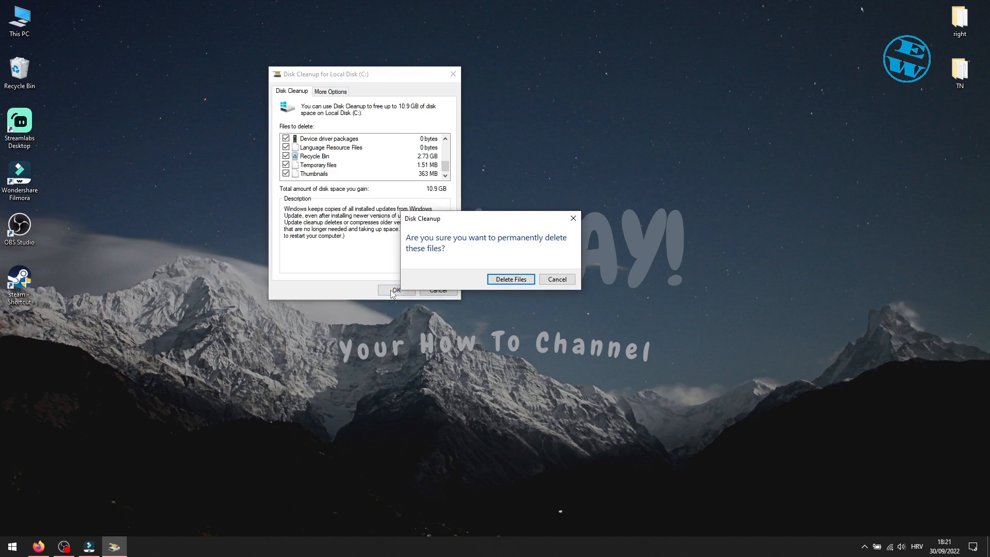
{"action": "left_click", "coordinate": [511, 279]}
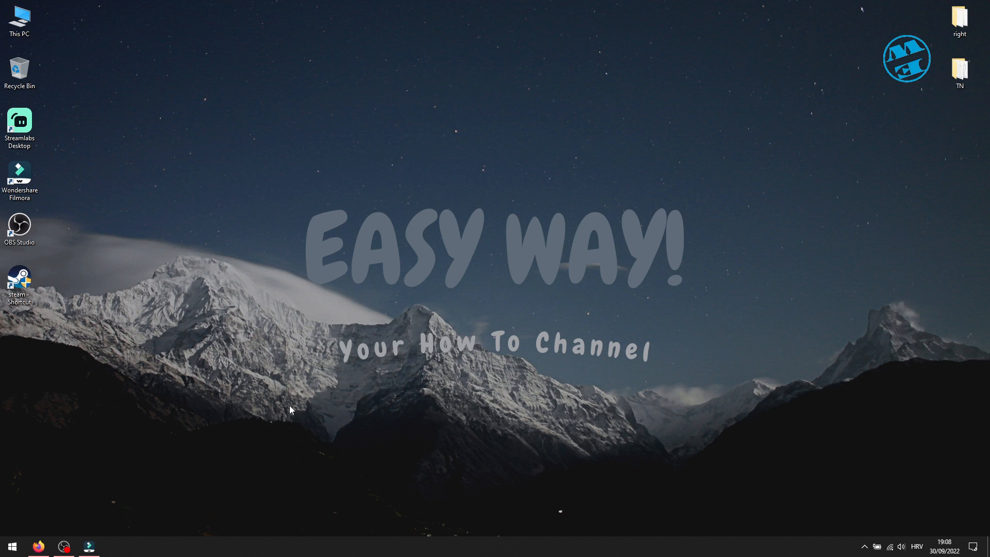
Open Storage settings via search, show all categories, and open Apps & features.
{"action": "right_click", "coordinate": [13, 546]}
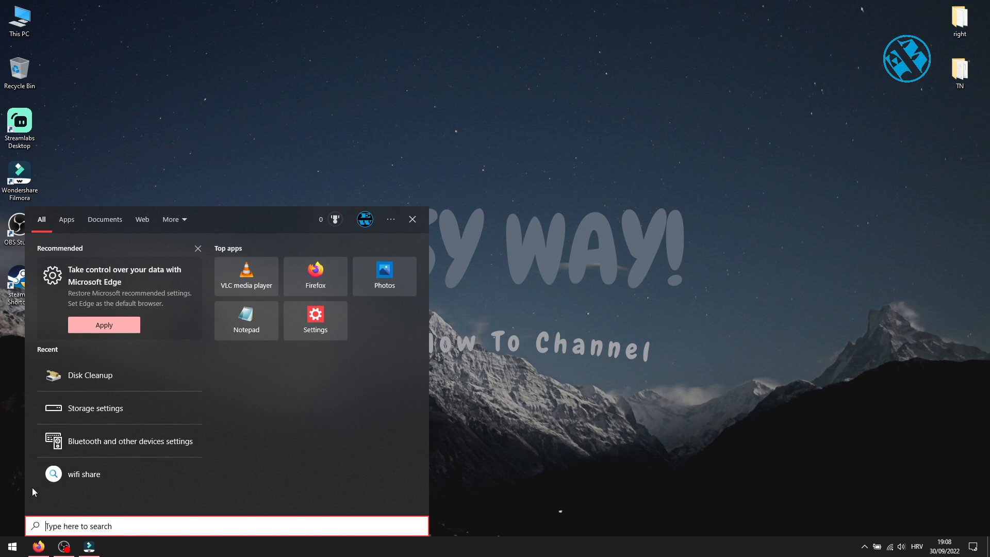
{"action": "type", "text": "storage settings"}
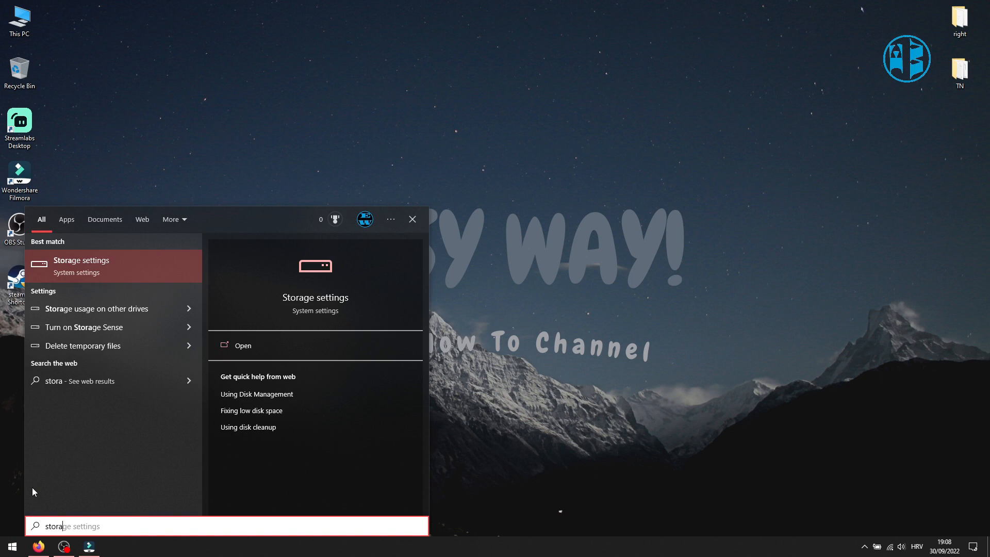
{"action": "mouse_move", "coordinate": [94, 271]}
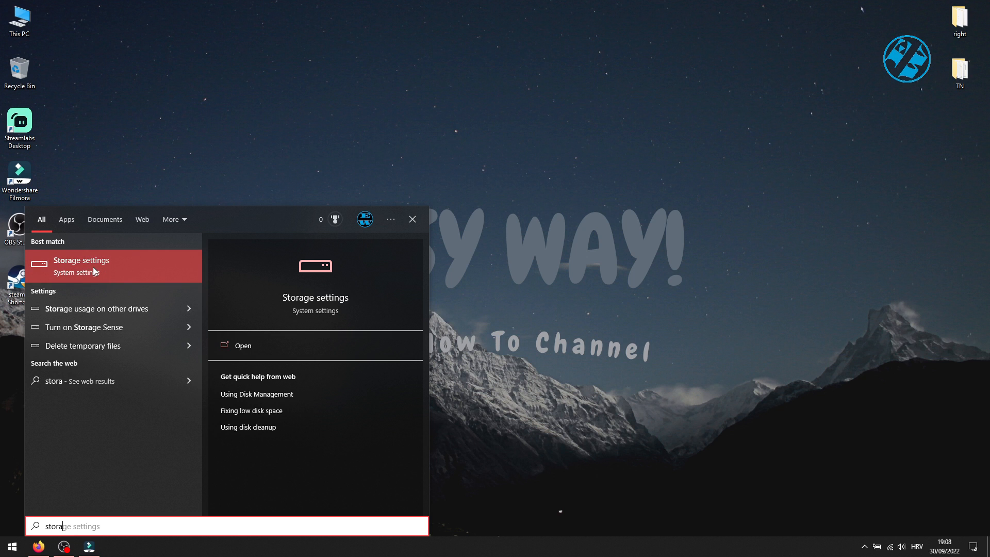
{"action": "left_click", "coordinate": [81, 265]}
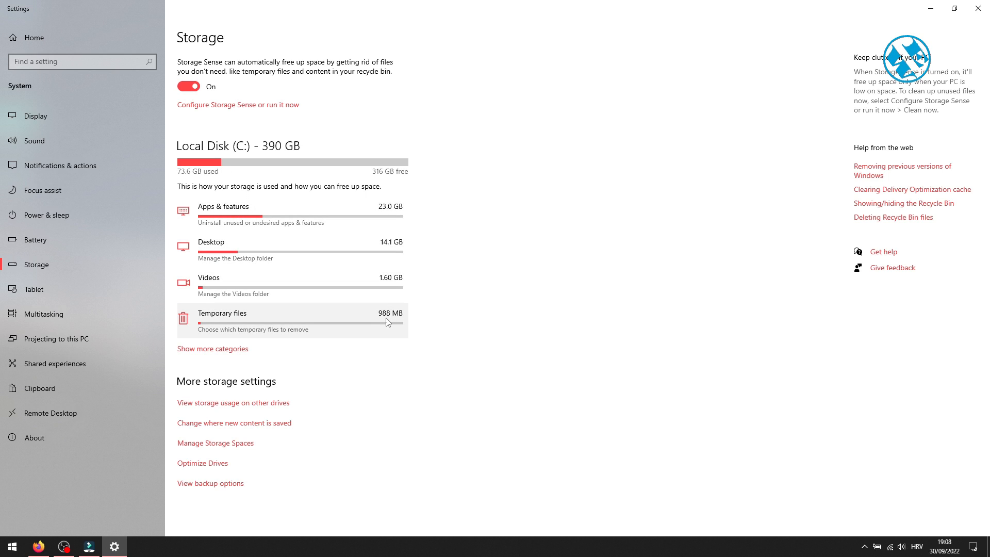
{"action": "mouse_move", "coordinate": [388, 323]}
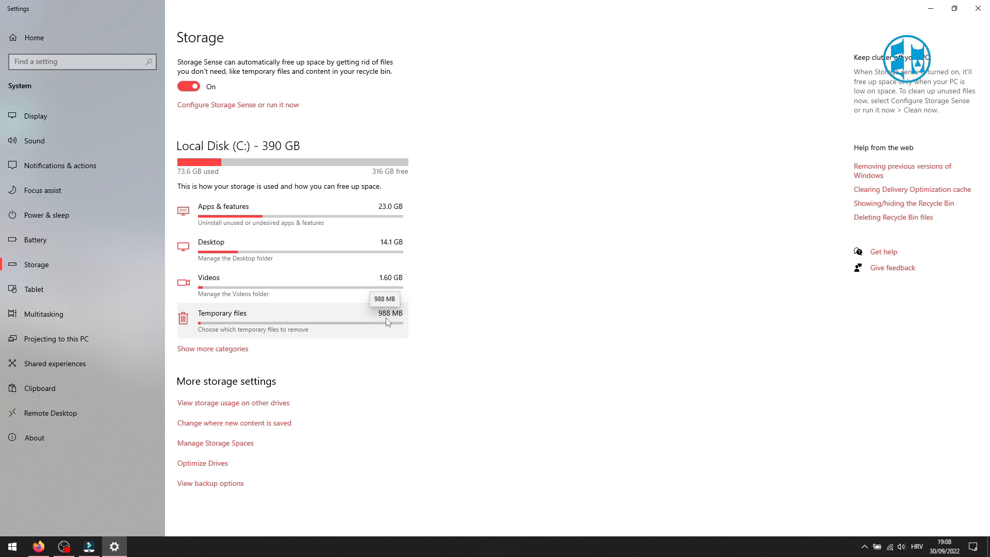
{"action": "left_click", "coordinate": [213, 348]}
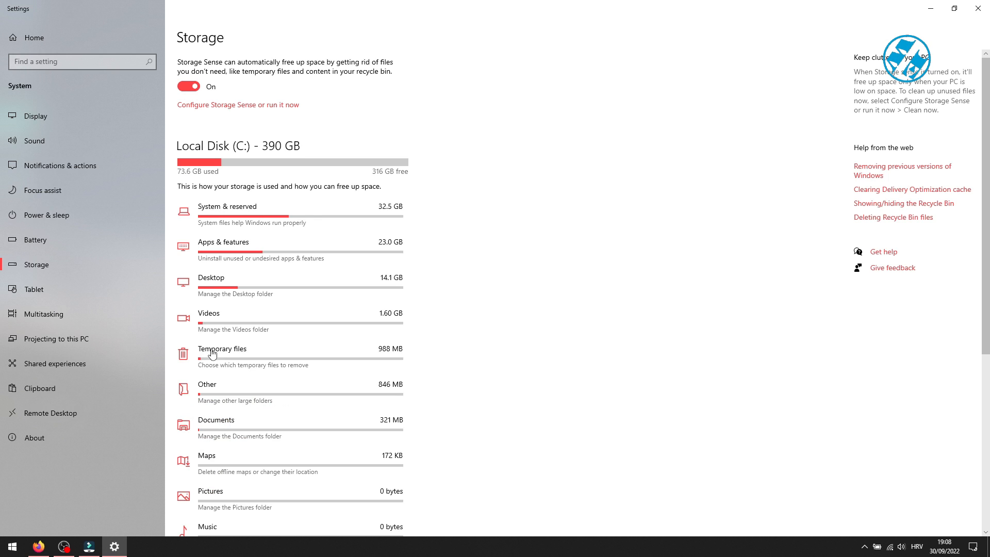
{"action": "mouse_move", "coordinate": [233, 252]}
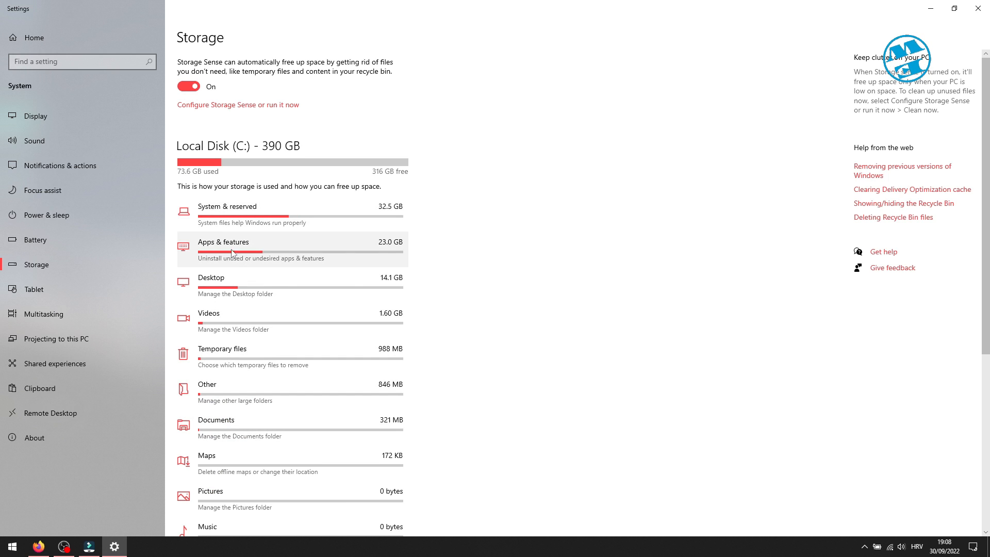
{"action": "left_click", "coordinate": [222, 242]}
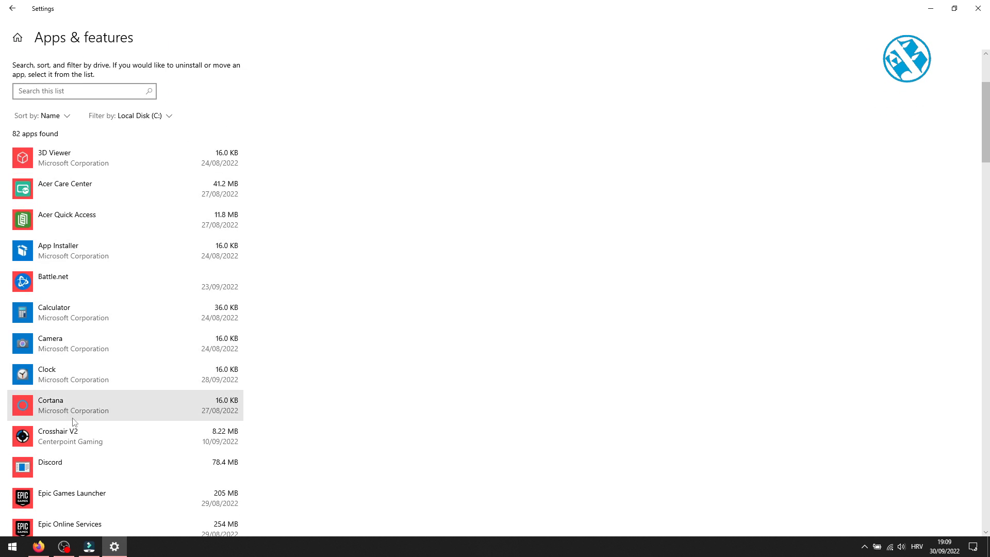
Scroll the installed apps list down to Battle.net through Intel Serial IO.
{"action": "scroll", "scroll_direction": "down", "scroll_amount": 3}
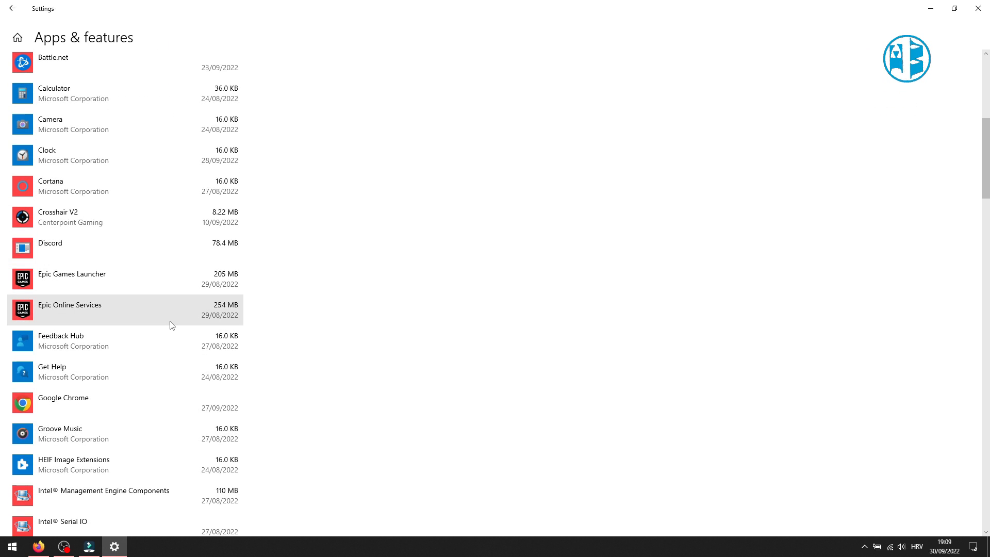
{"action": "mouse_move", "coordinate": [164, 281]}
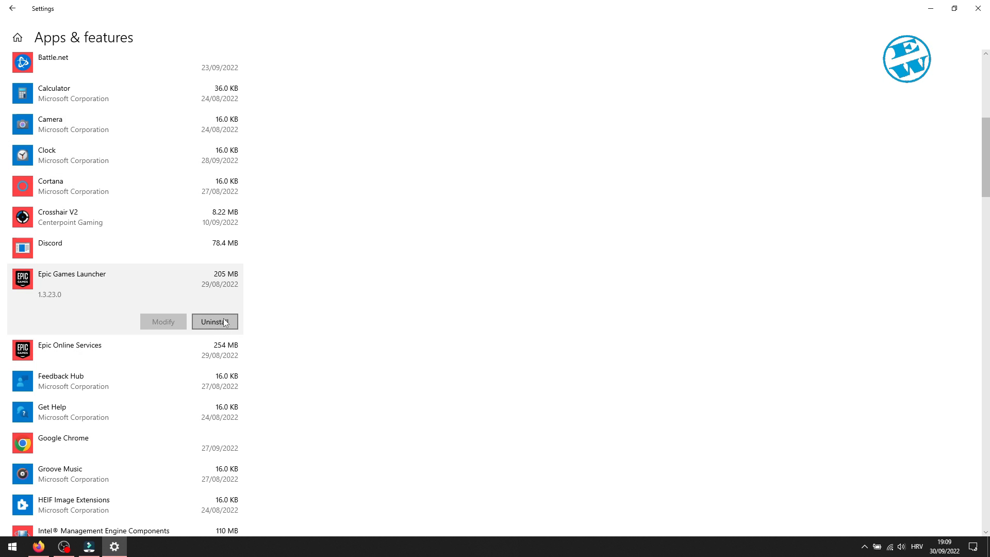
{"action": "mouse_move", "coordinate": [18, 24]}
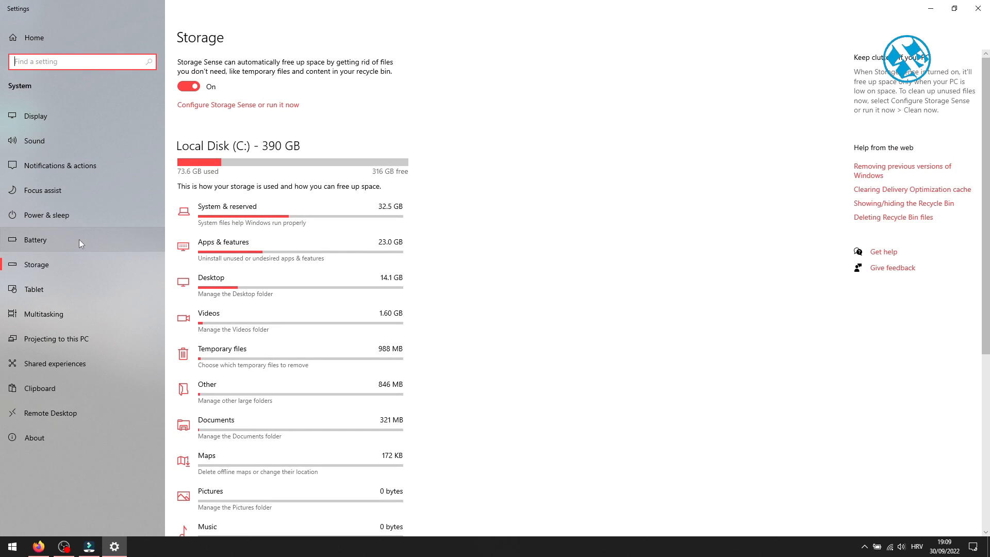
{"action": "mouse_move", "coordinate": [244, 502]}
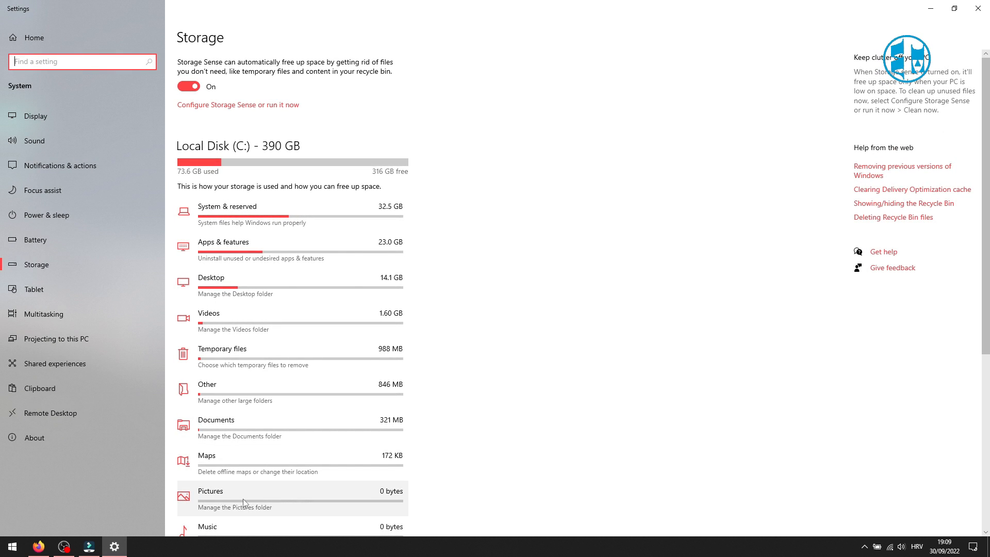
Review the Windows 11 (F:) storage breakdown under other drives, then close Settings.
{"action": "scroll", "scroll_direction": "down", "scroll_amount": 3}
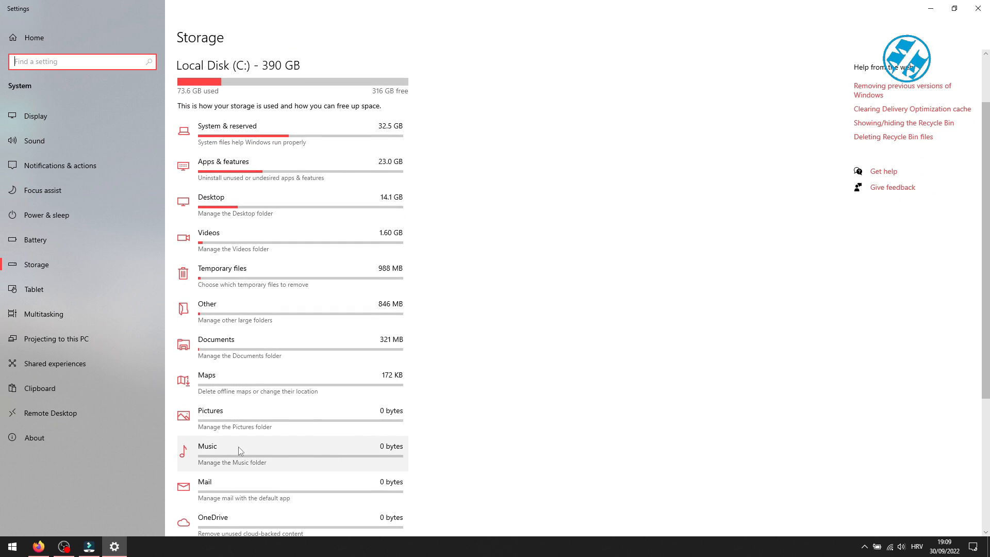
{"action": "mouse_move", "coordinate": [306, 197]}
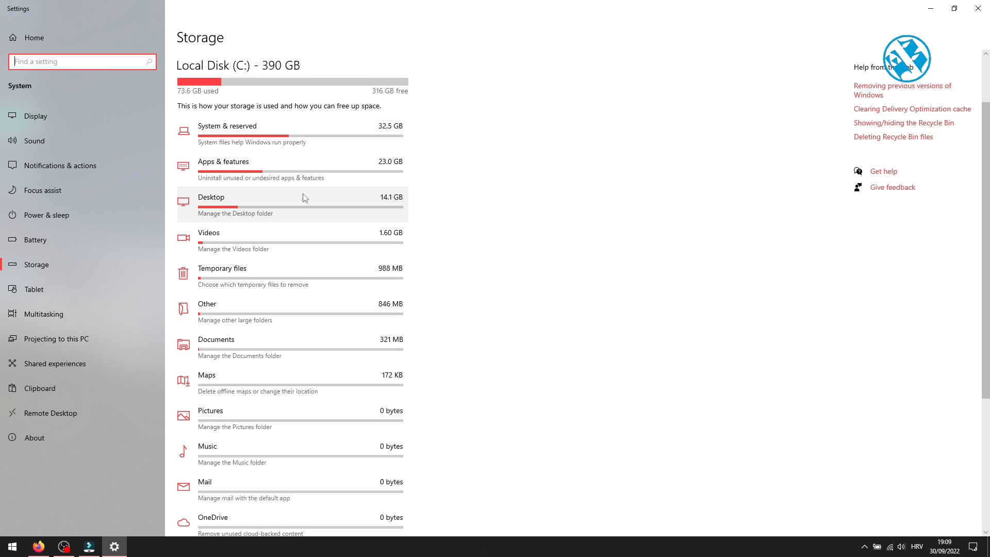
{"action": "scroll", "scroll_direction": "down", "scroll_amount": 3}
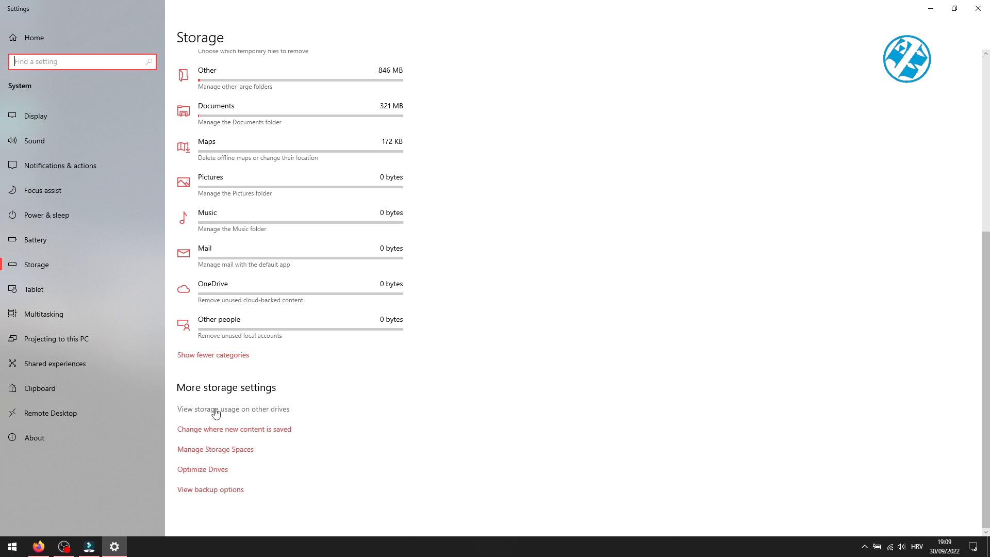
{"action": "left_click", "coordinate": [216, 409]}
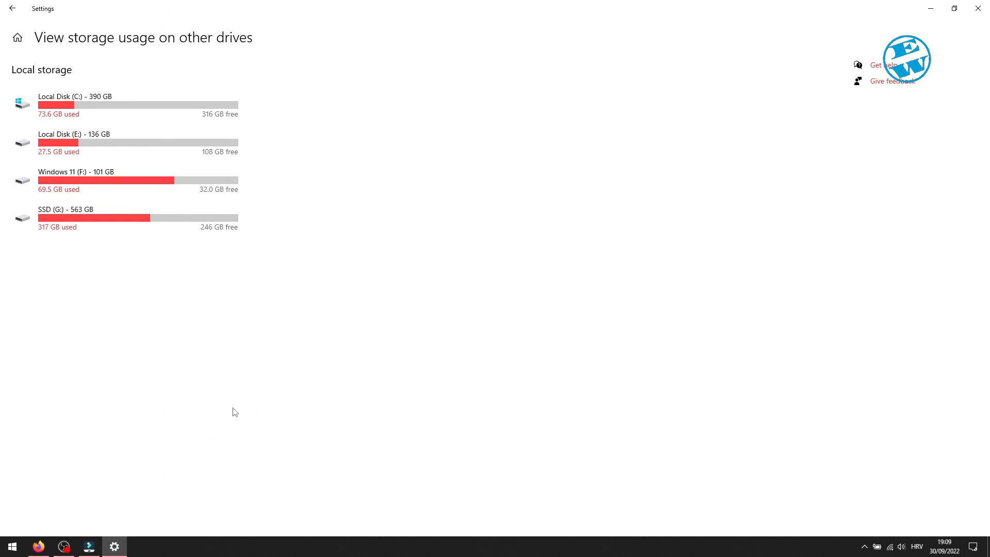
{"action": "left_click", "coordinate": [72, 133]}
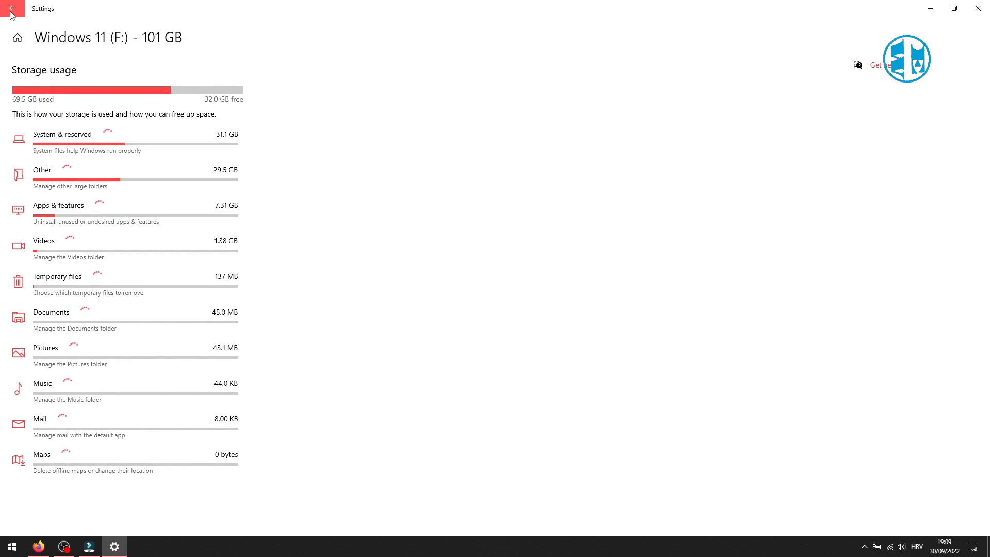
{"action": "left_click", "coordinate": [12, 11]}
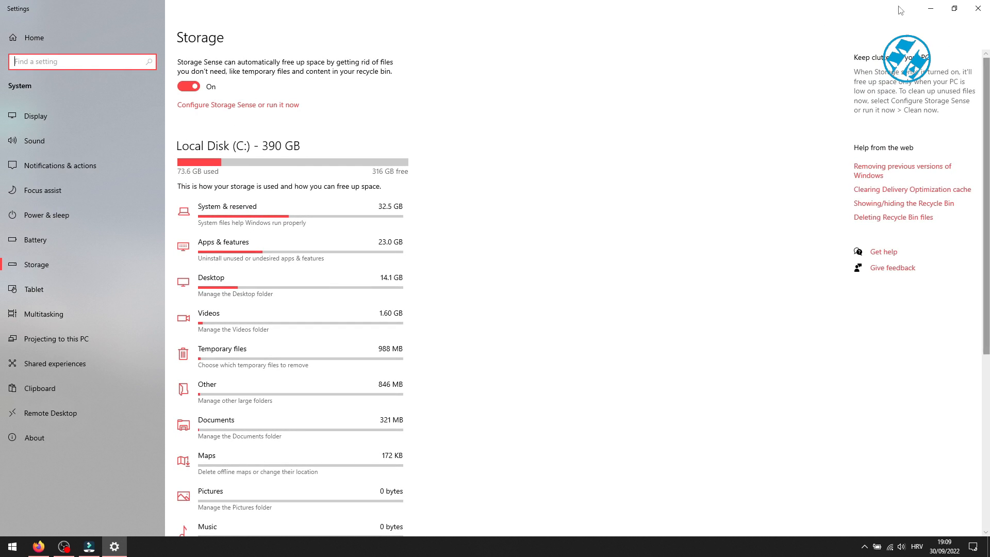
{"action": "left_click", "coordinate": [975, 10]}
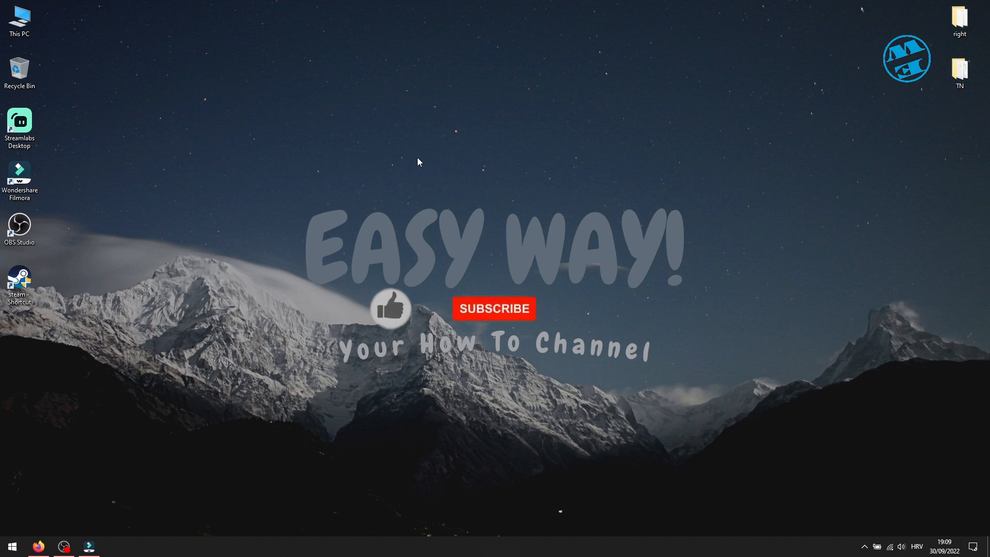